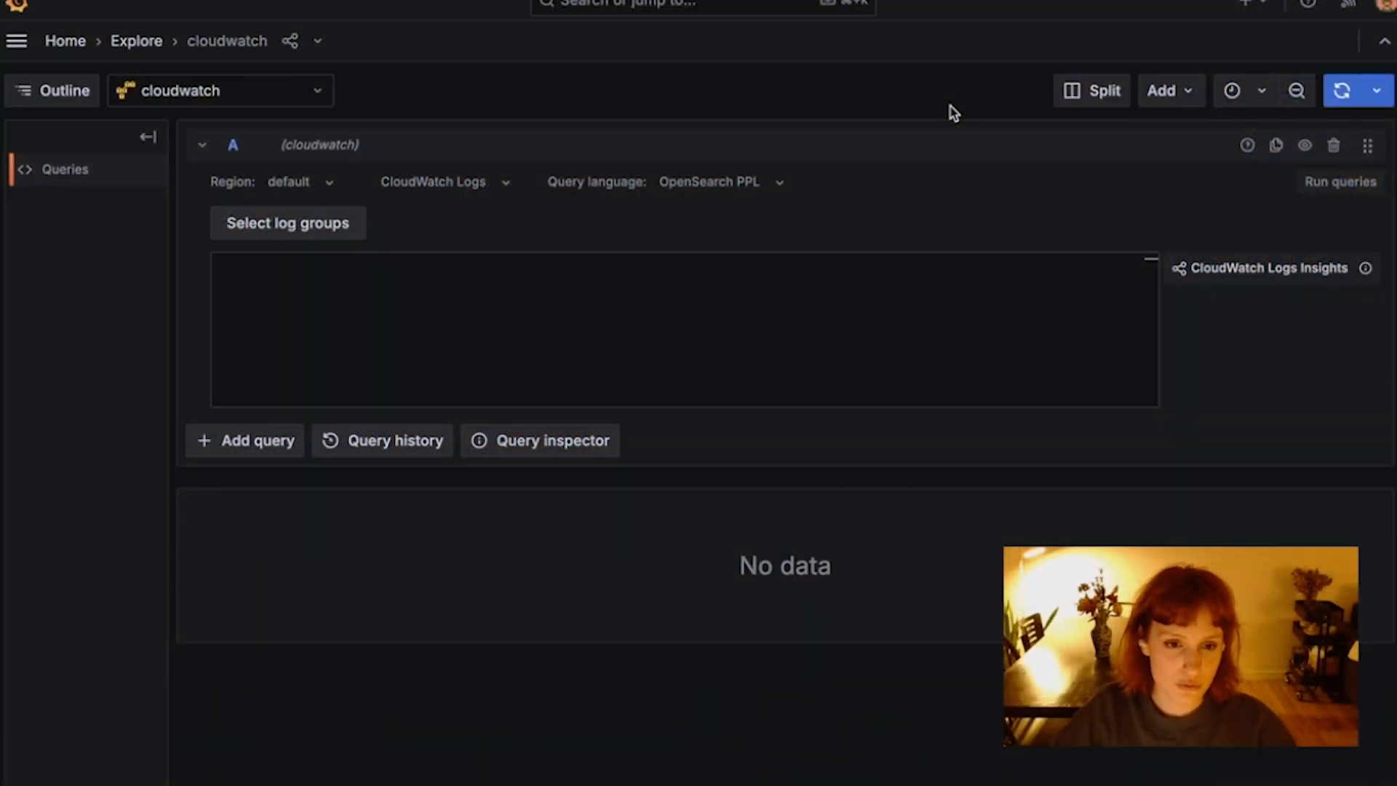
pyautogui.moveTo(870, 166)
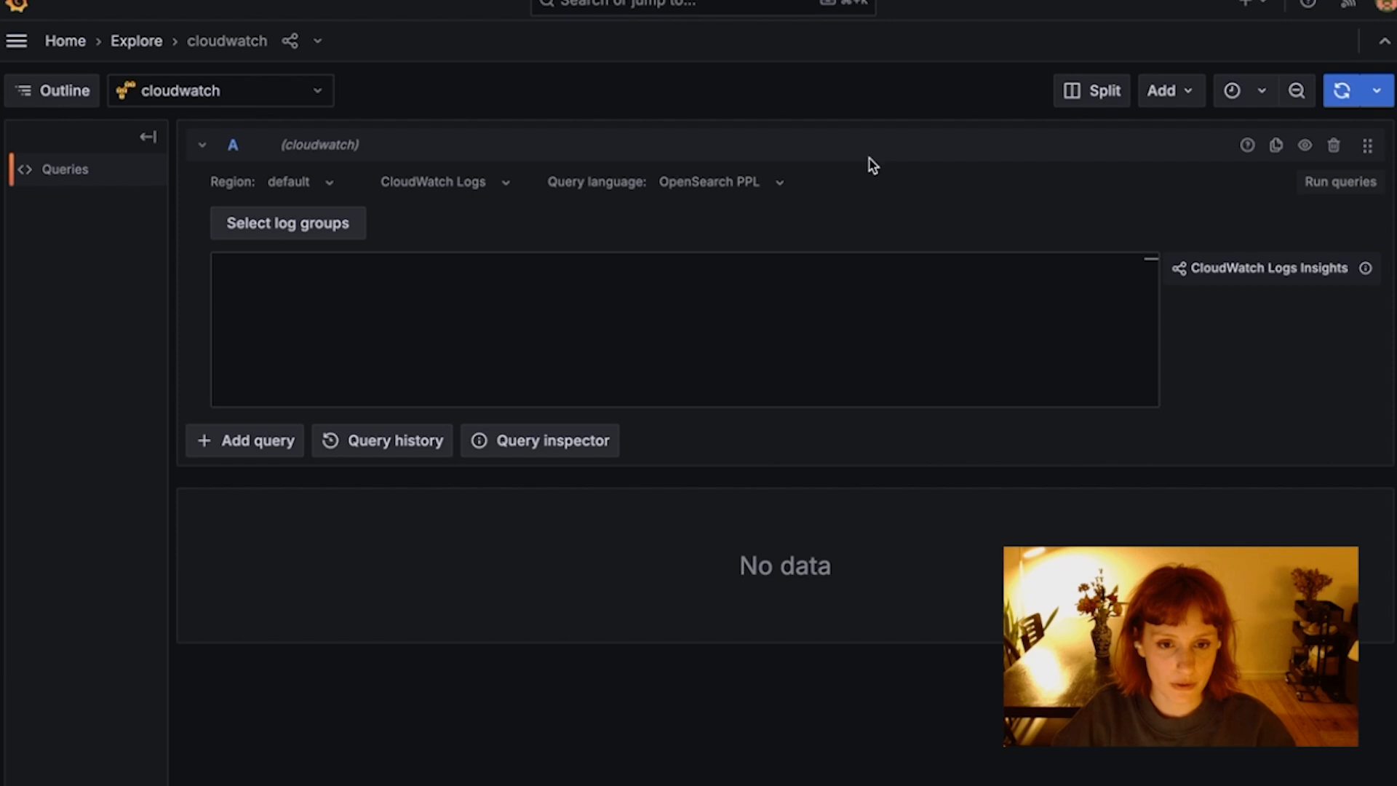
# Keep OpenSearch PPL and attach the ECS performance, grafana-lab and grafana-play cluster log groups
pyautogui.click(719, 182)
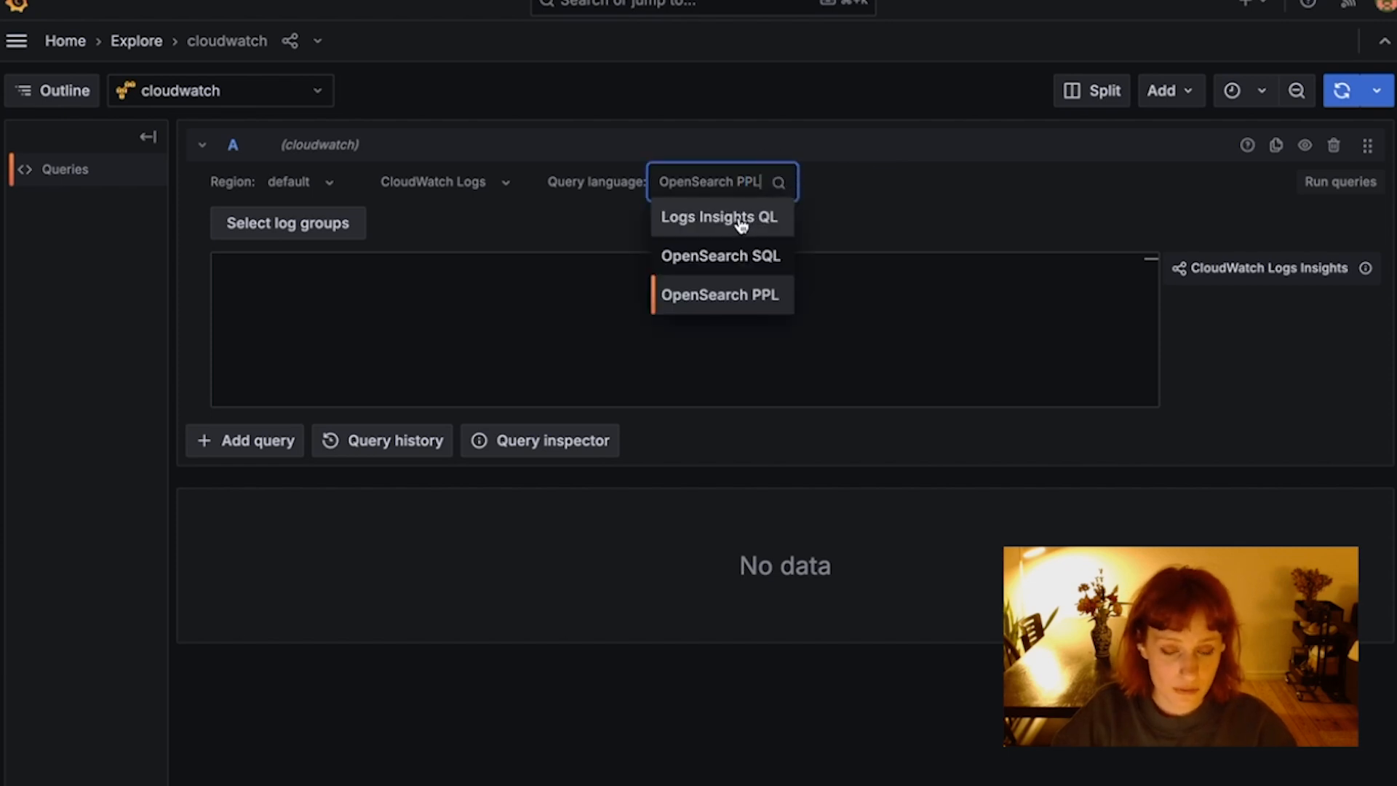
pyautogui.moveTo(734, 251)
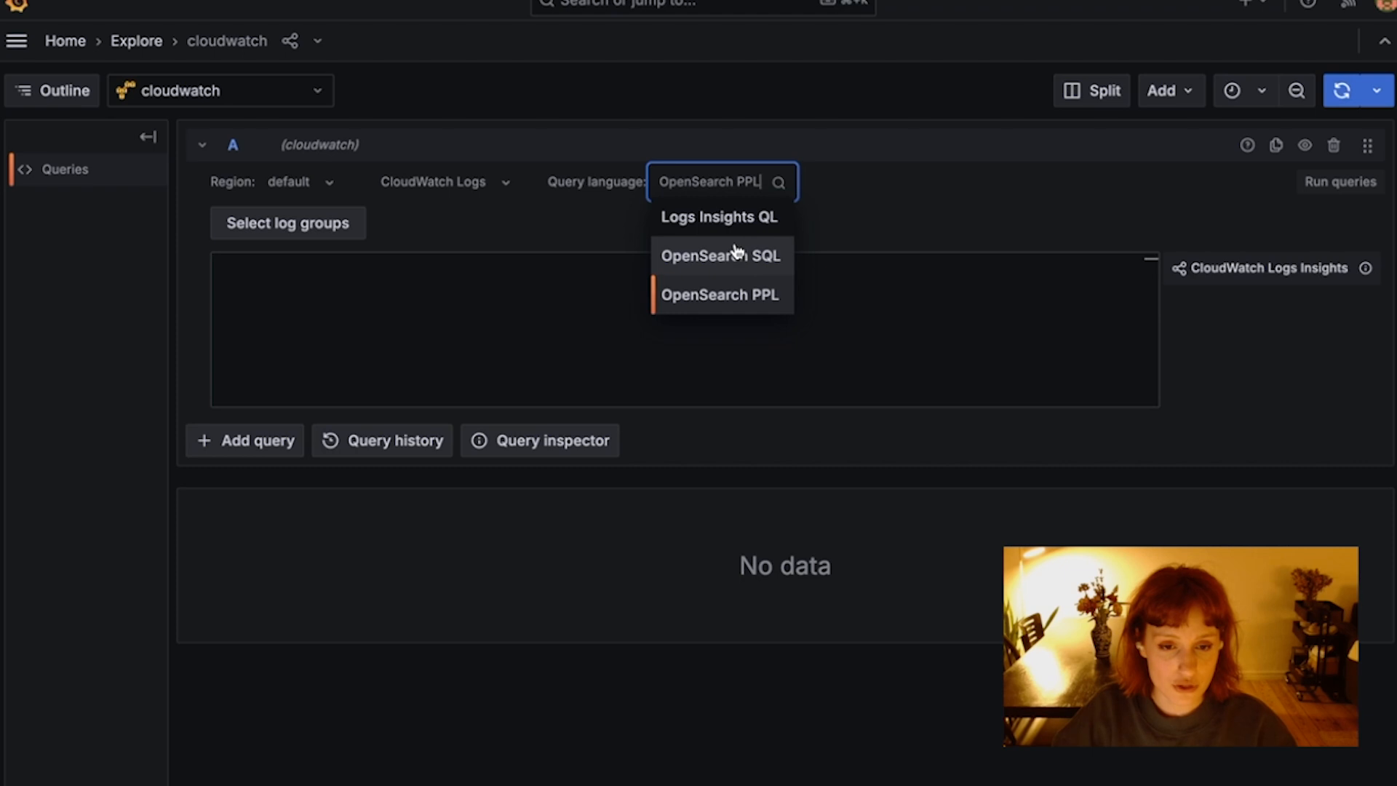
pyautogui.moveTo(720, 294)
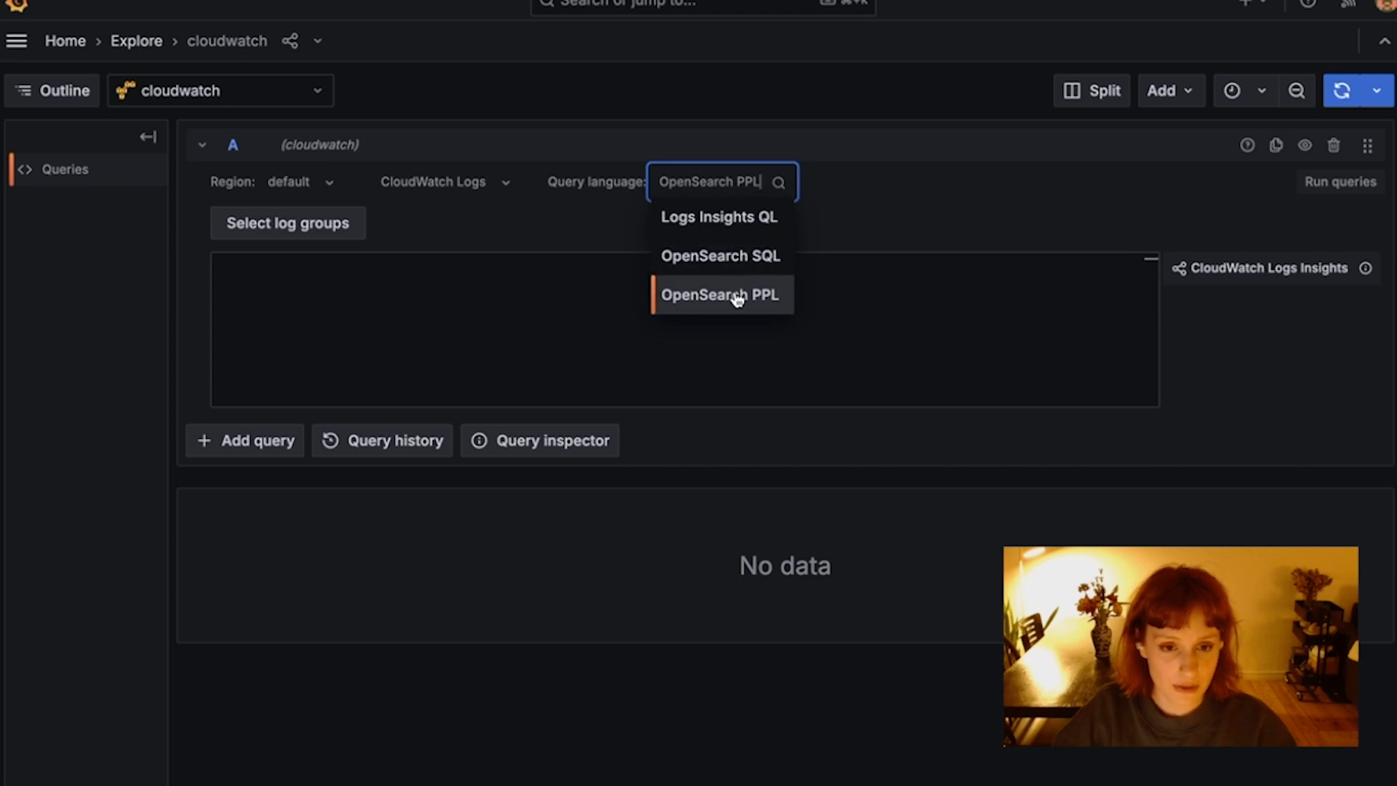
pyautogui.click(719, 294)
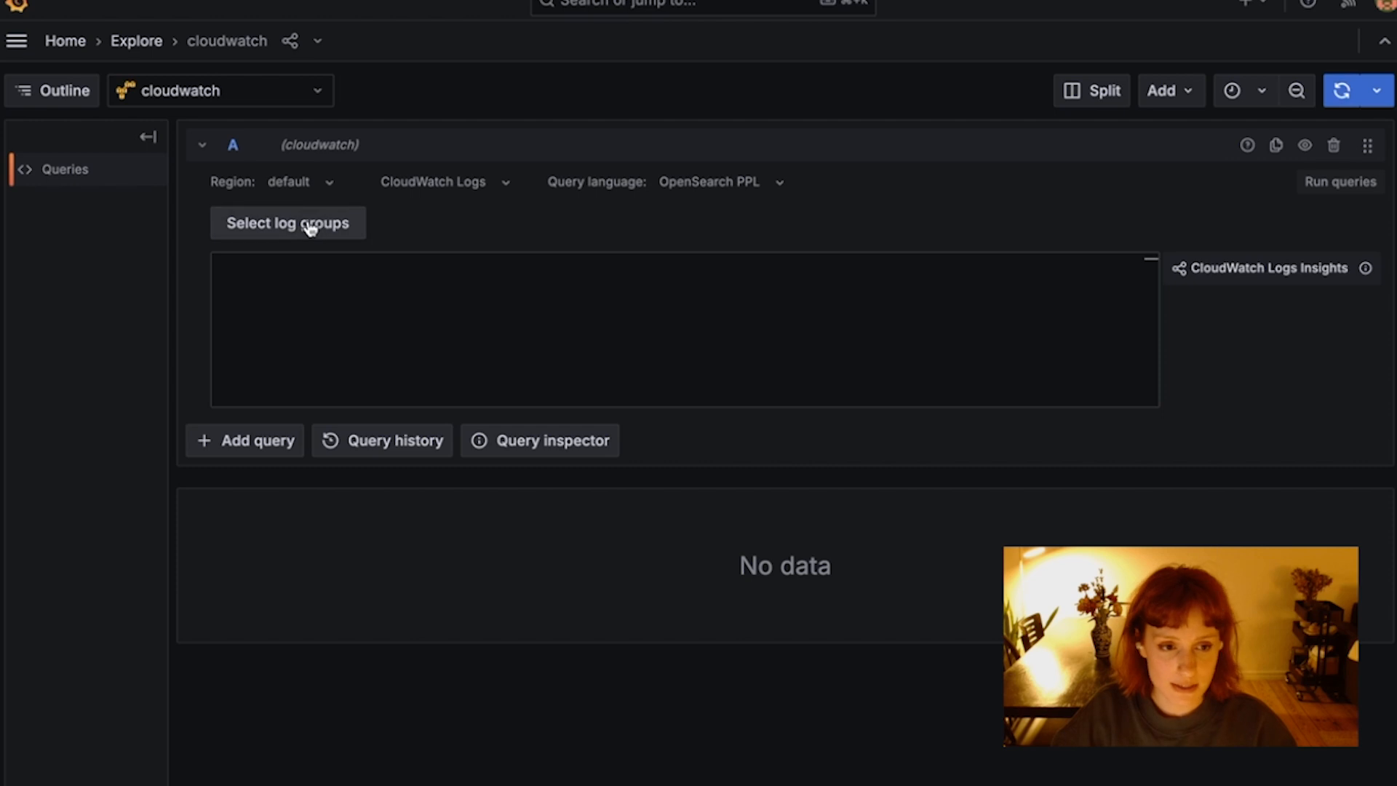
pyautogui.click(287, 222)
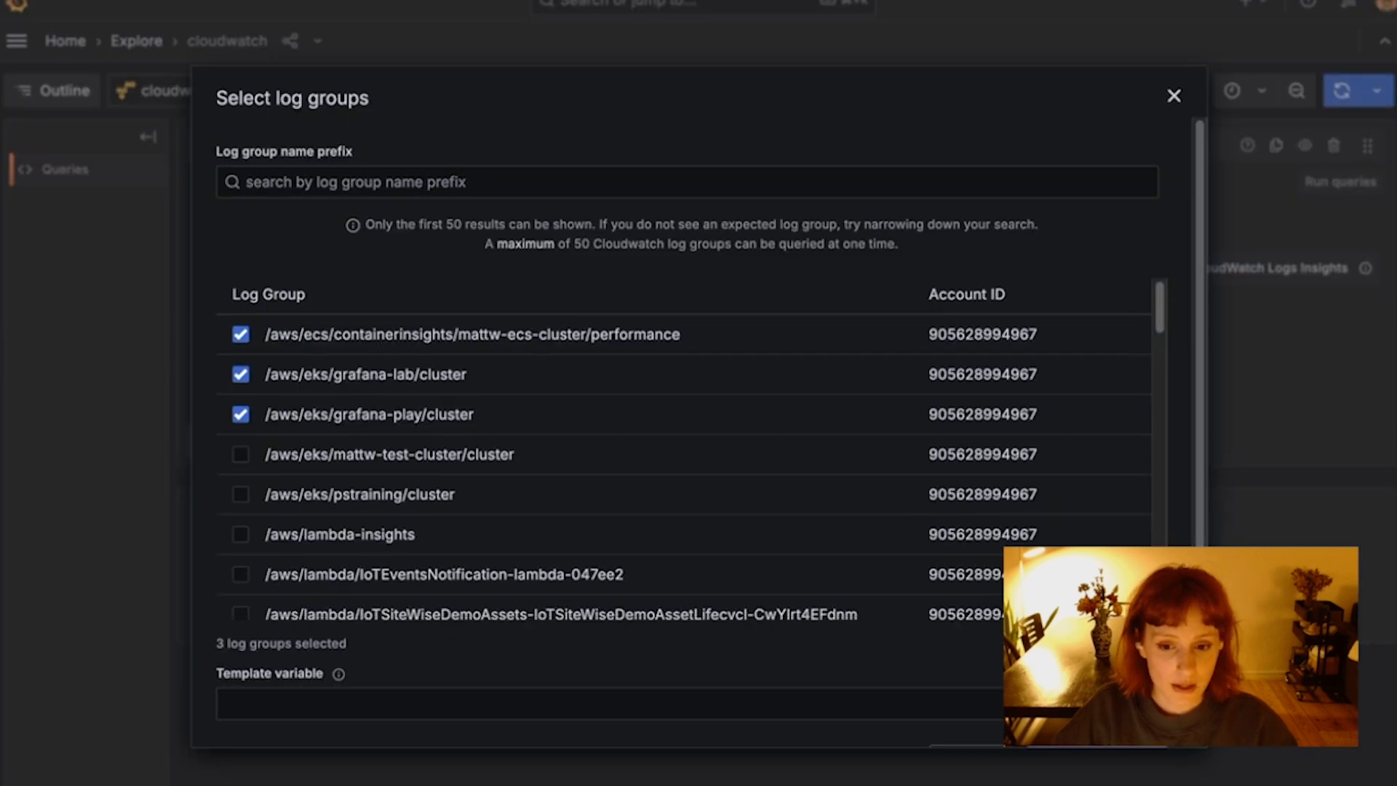
pyautogui.click(1174, 95)
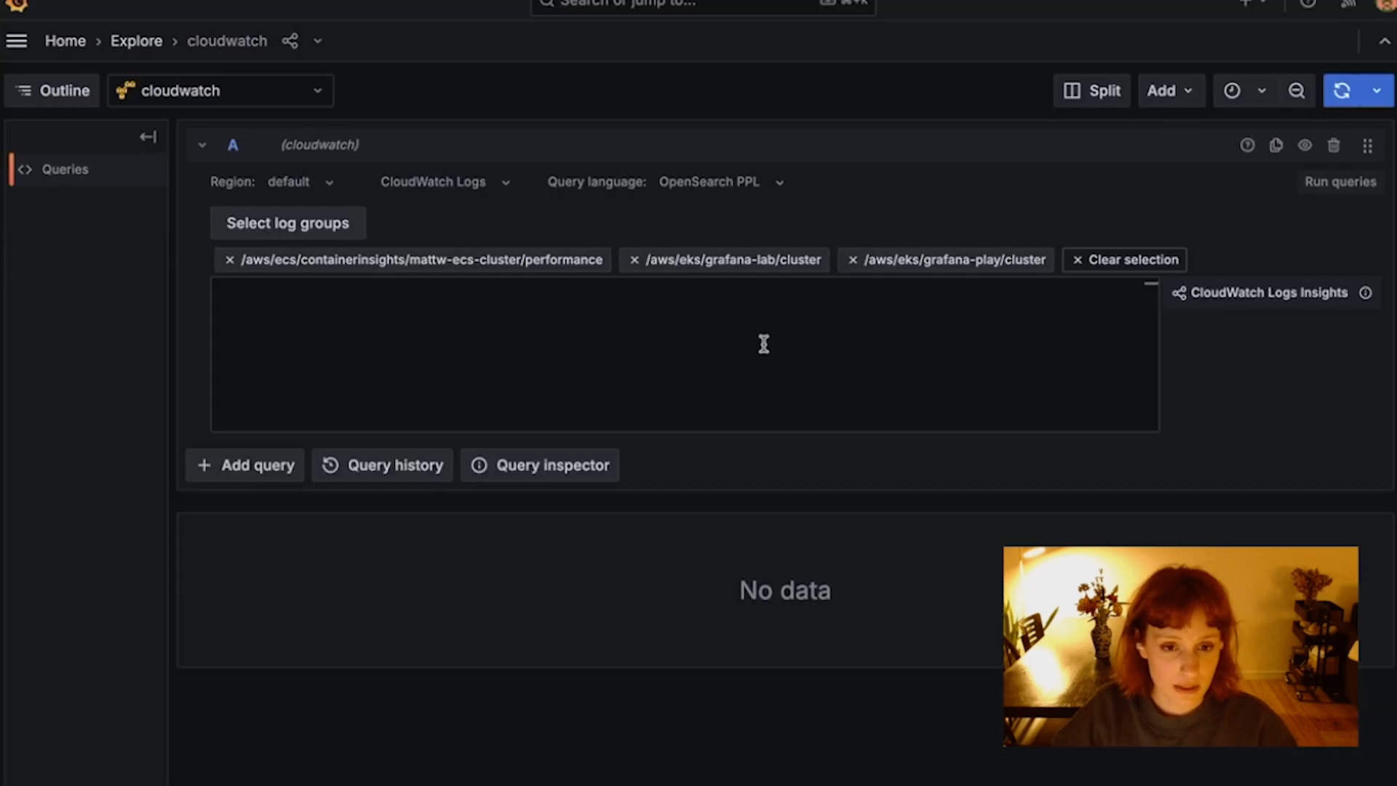
pyautogui.moveTo(749, 234)
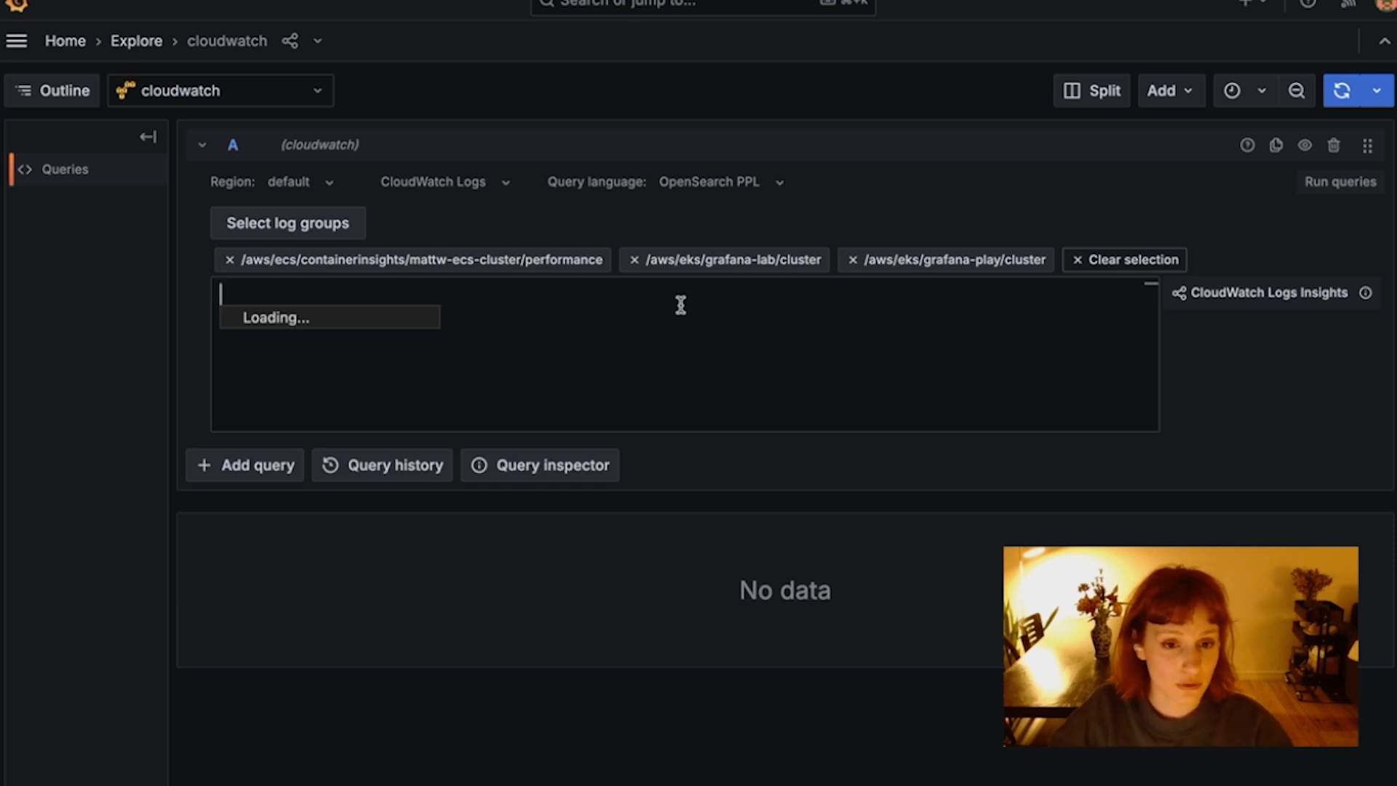
pyautogui.moveTo(682, 303)
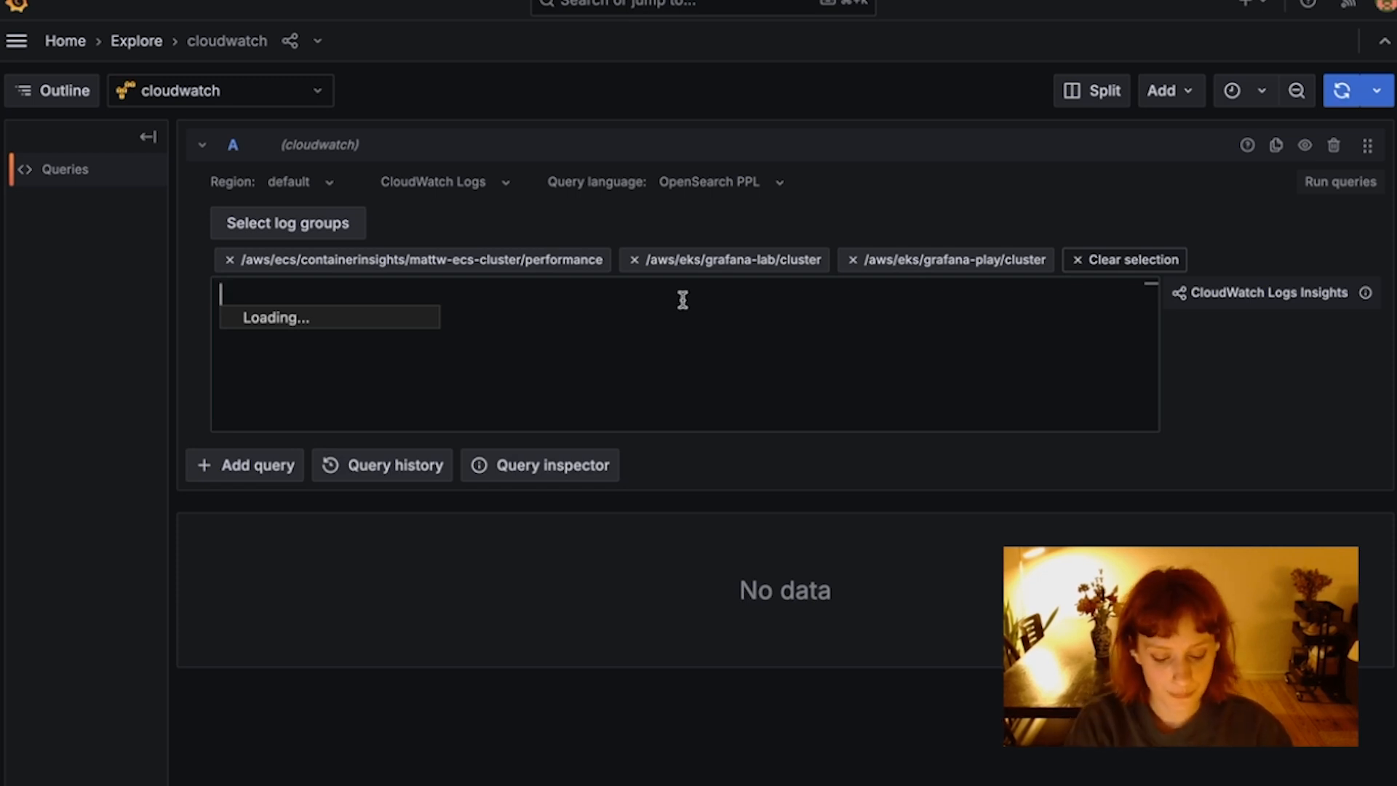
# Enter the PPL query: like '%Error%', stats count() as errorCount by 1h span, sort descending
pyautogui.write('where like(`@message`)')
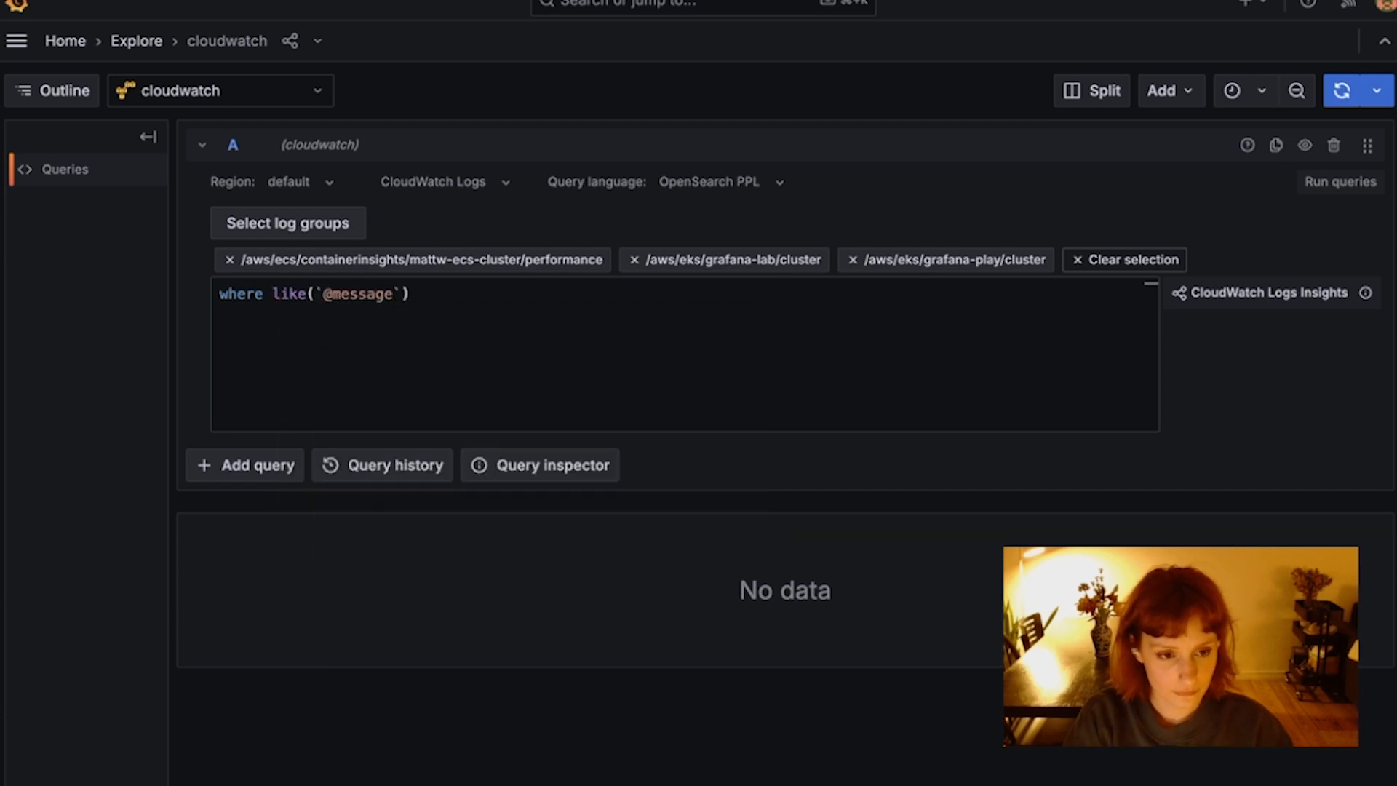
pyautogui.write(', "%Error%"')
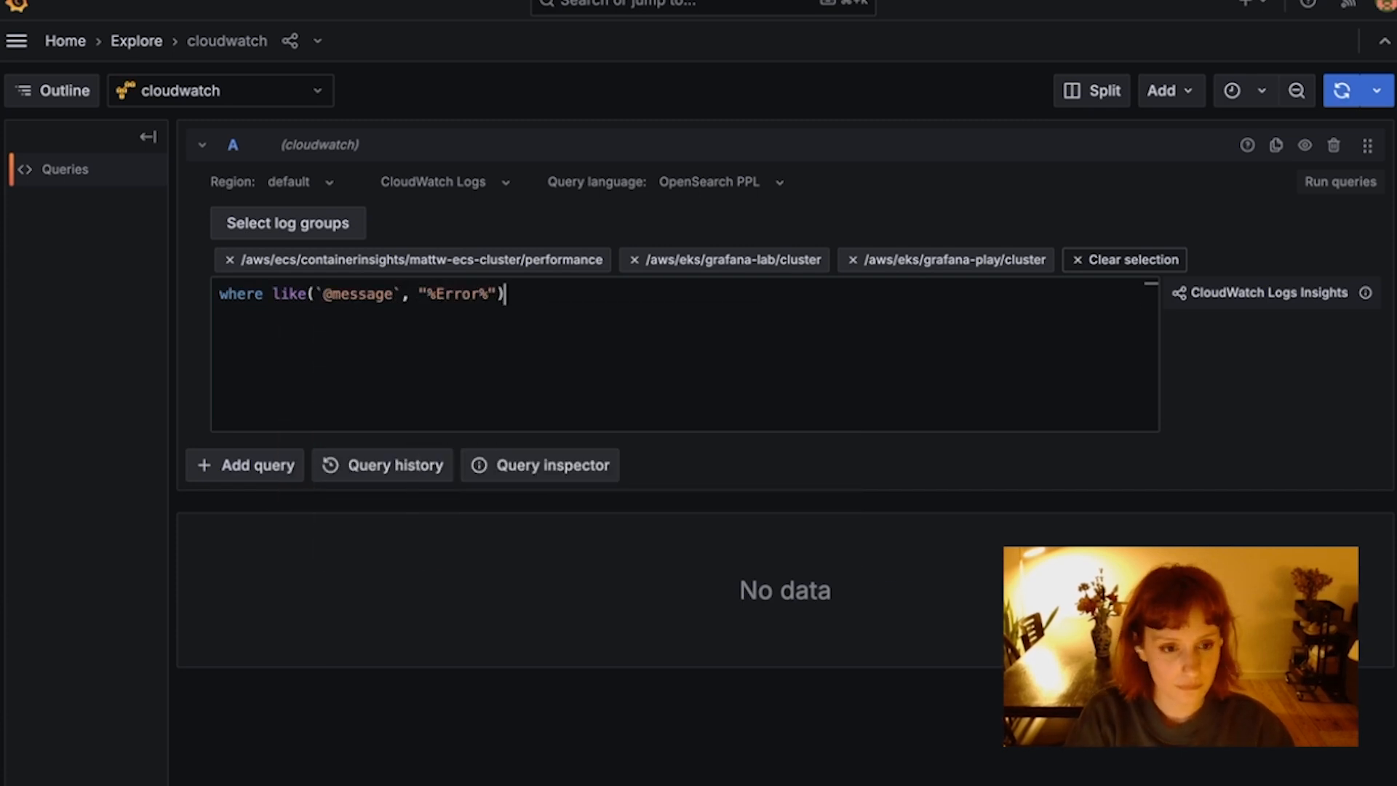
pyautogui.write('|stats count() as errorCount')
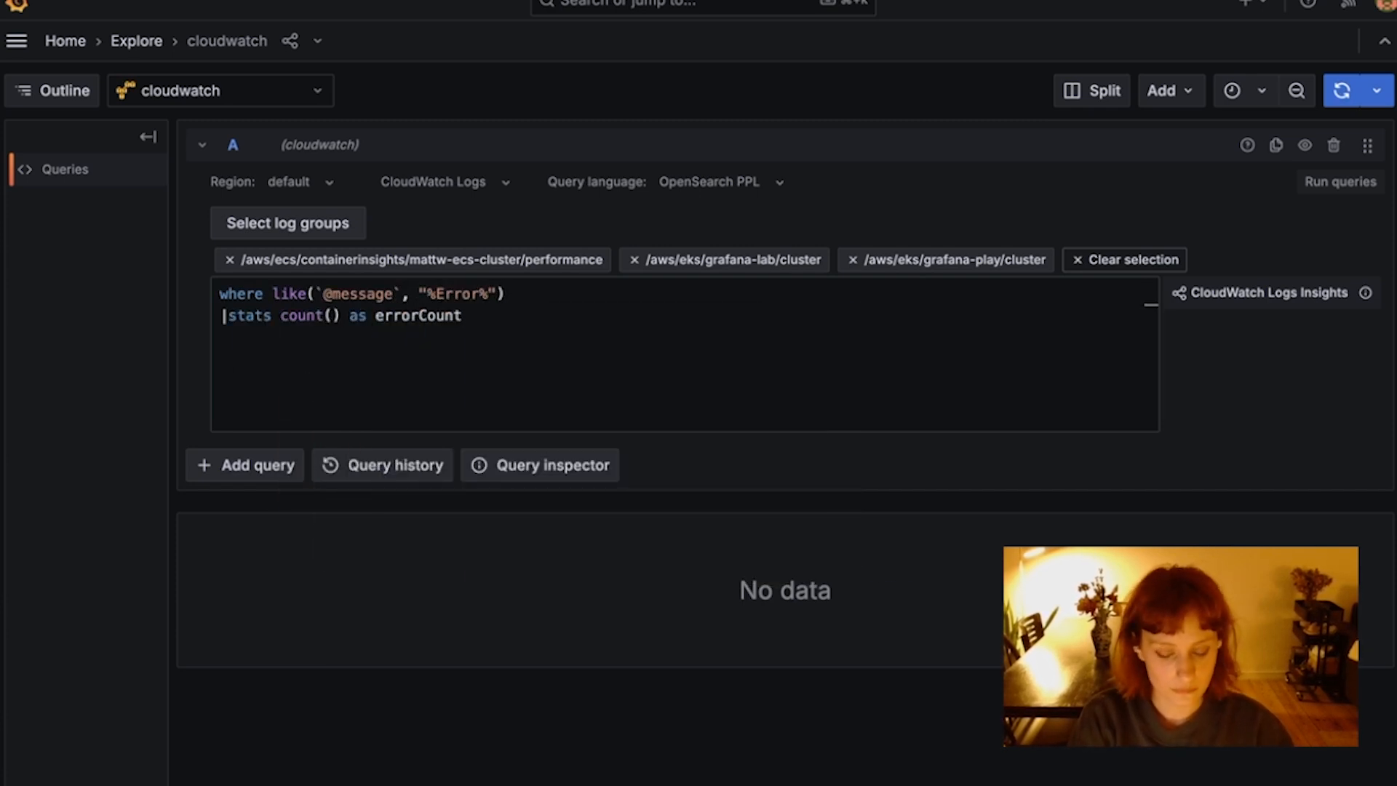
pyautogui.write('by span(`@timestamp`, 1h)')
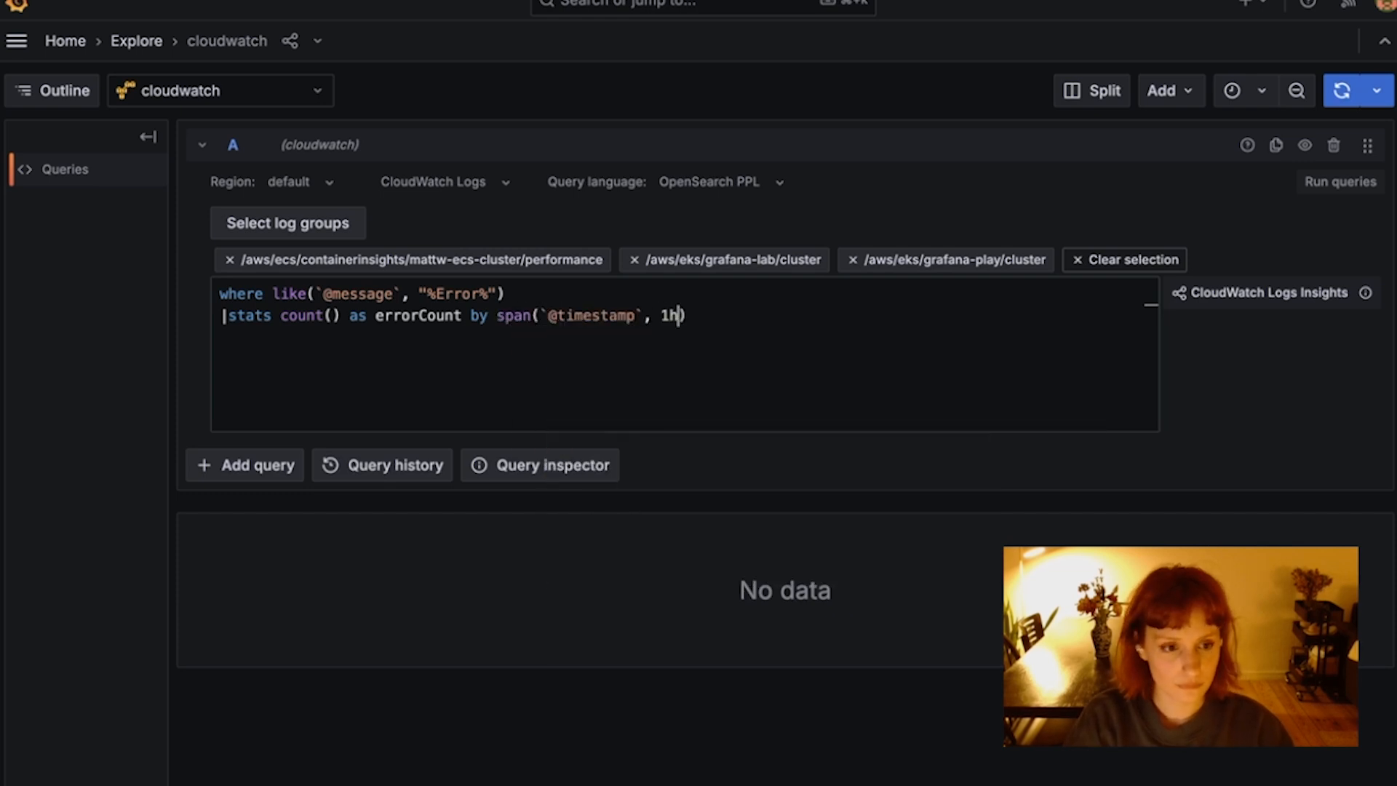
pyautogui.write('| sort - errorCount')
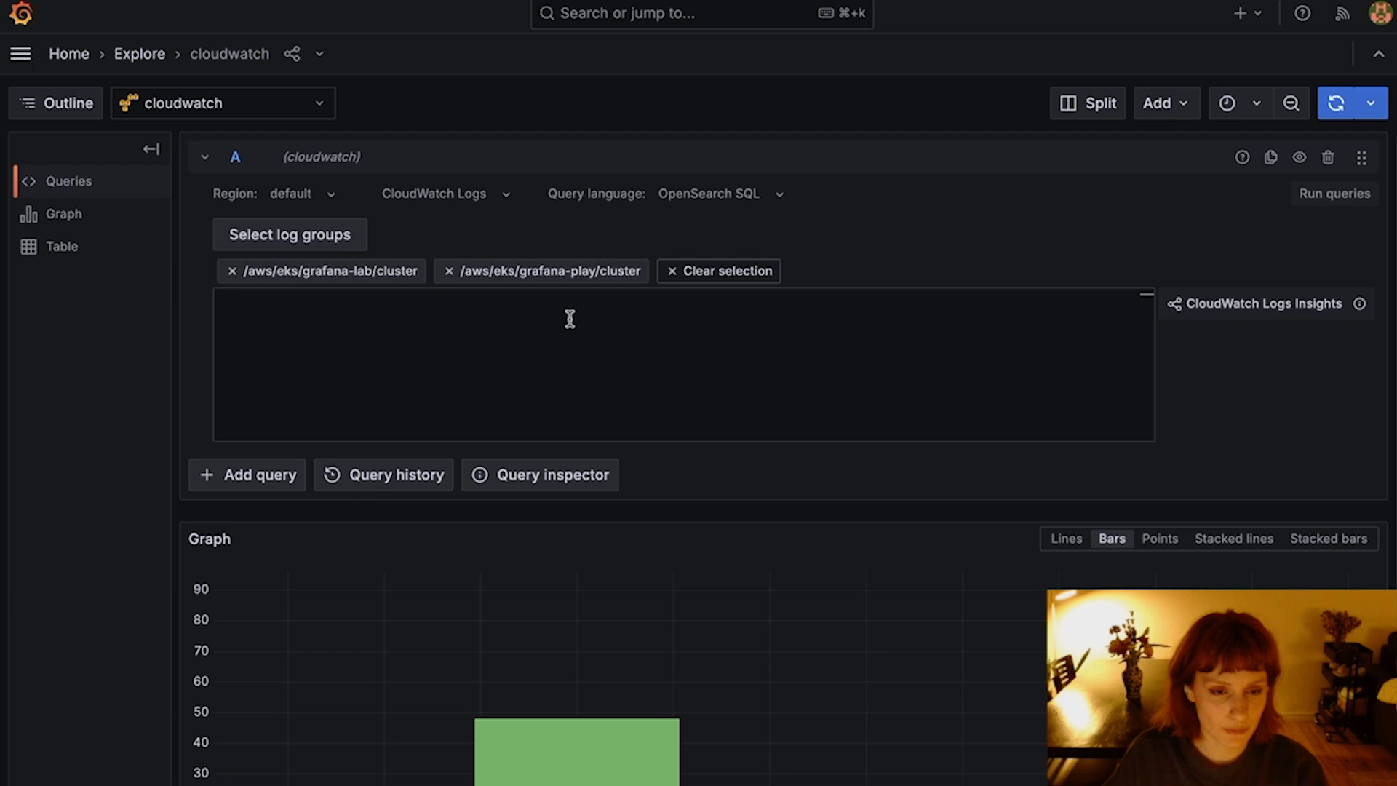
pyautogui.moveTo(1313, 271)
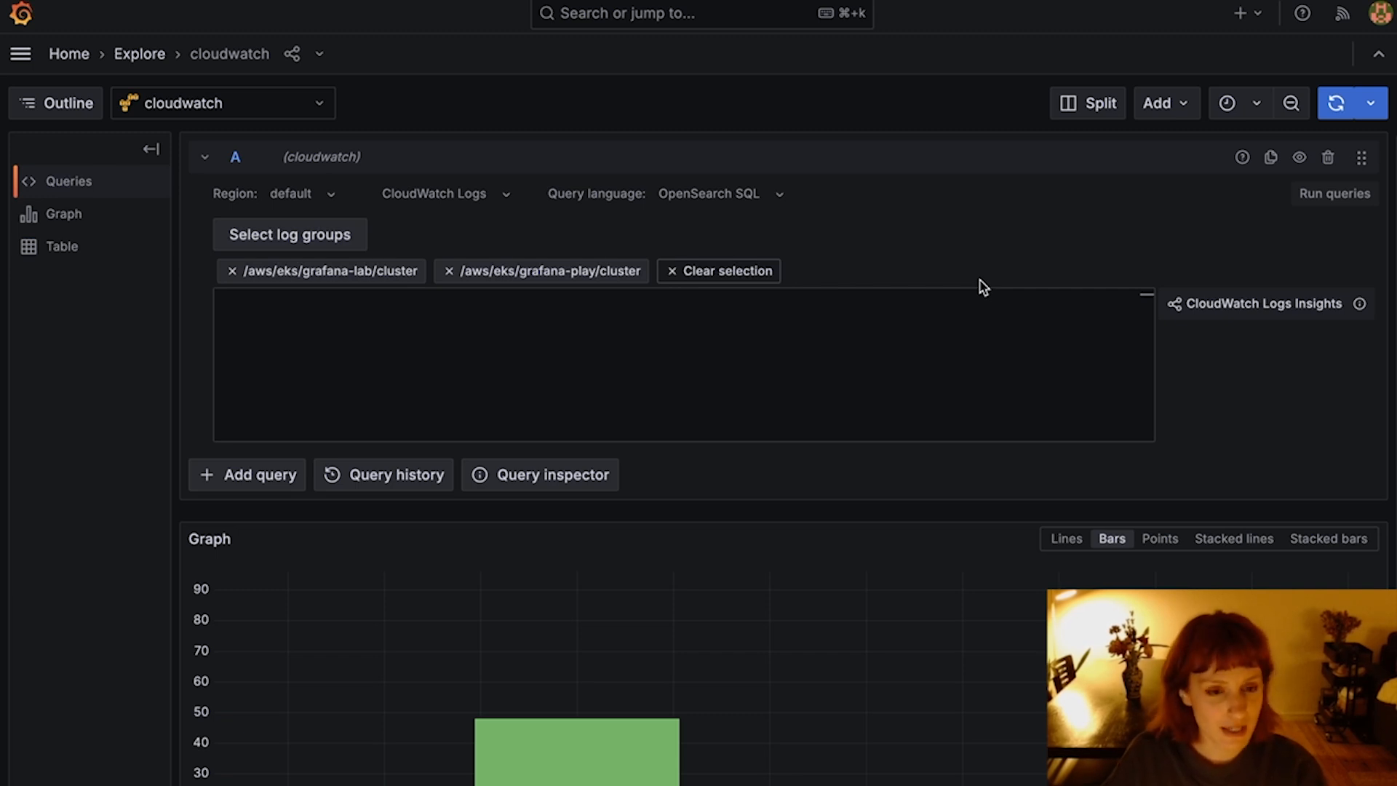
pyautogui.moveTo(856, 262)
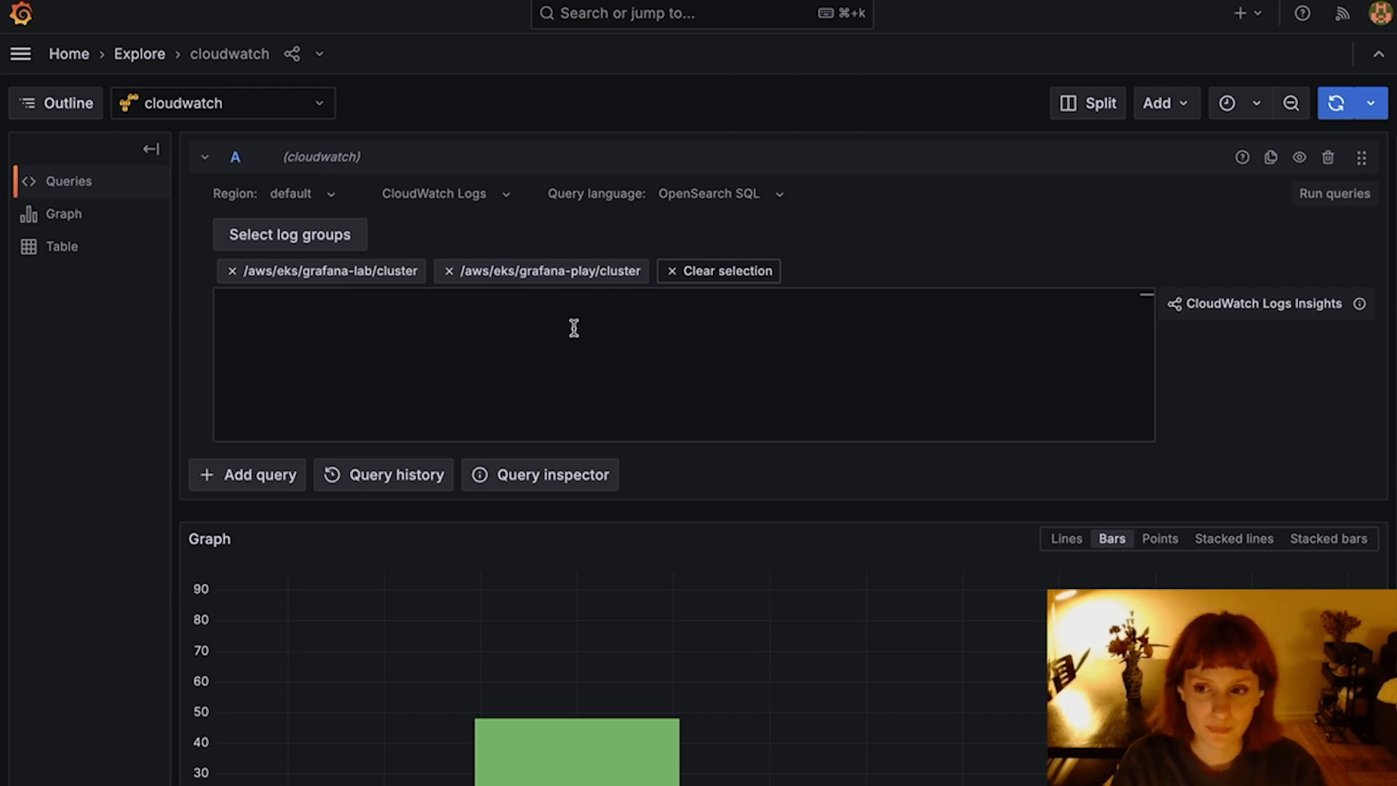
# Write the SQL query selecting window.start and errorCount from grafana-lab-cluster, ordered by errorCount DESC
pyautogui.write('SELECT')
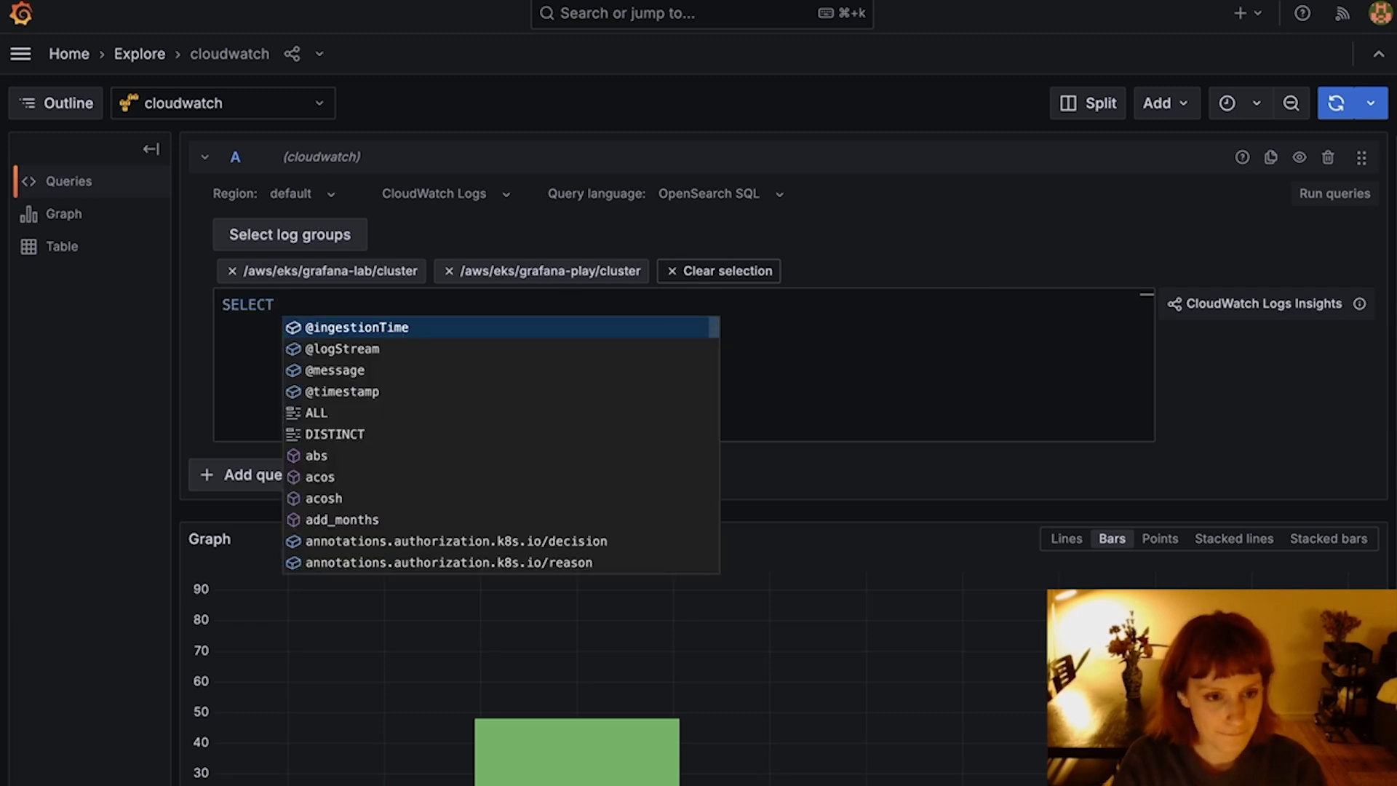
pyautogui.write('window.start, count(*) AS')
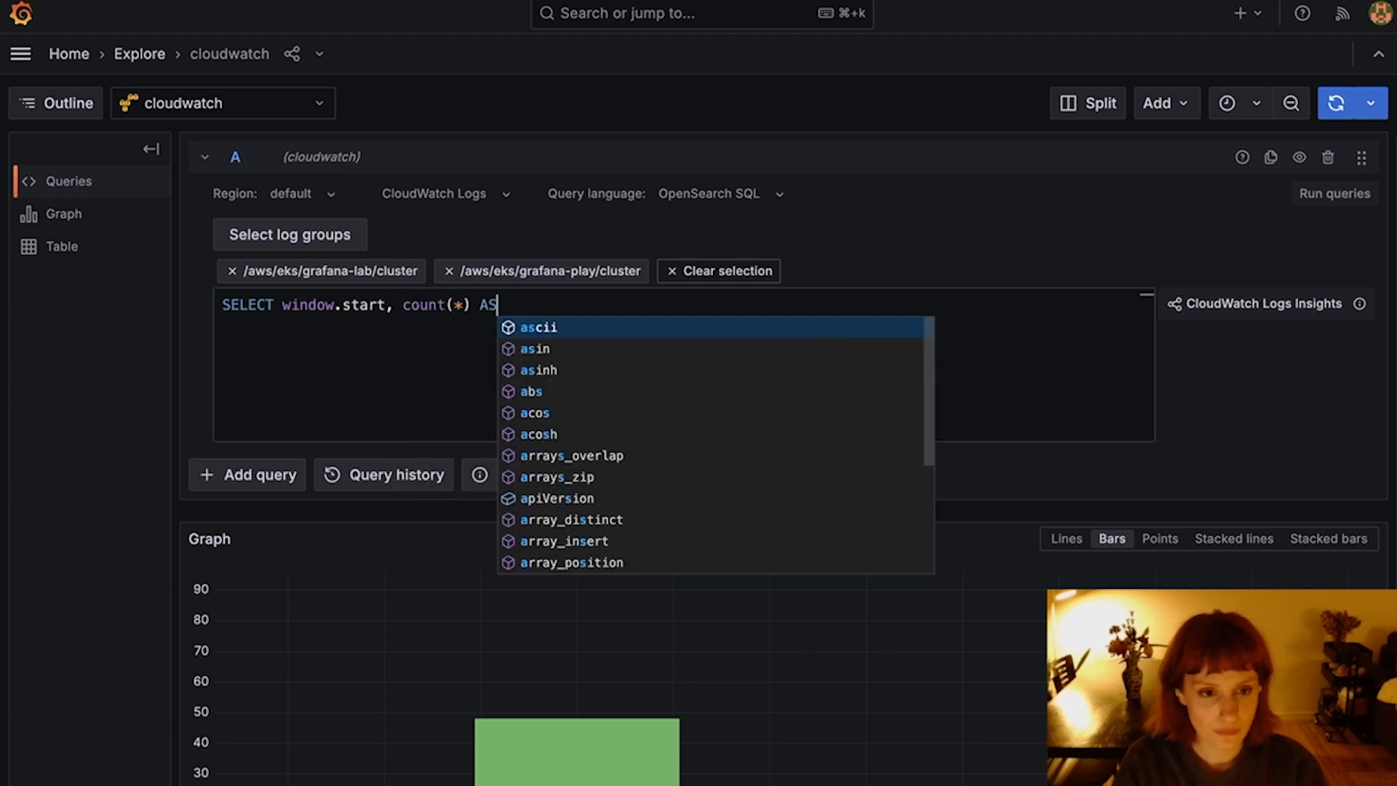
pyautogui.write('errorCount FROM `')
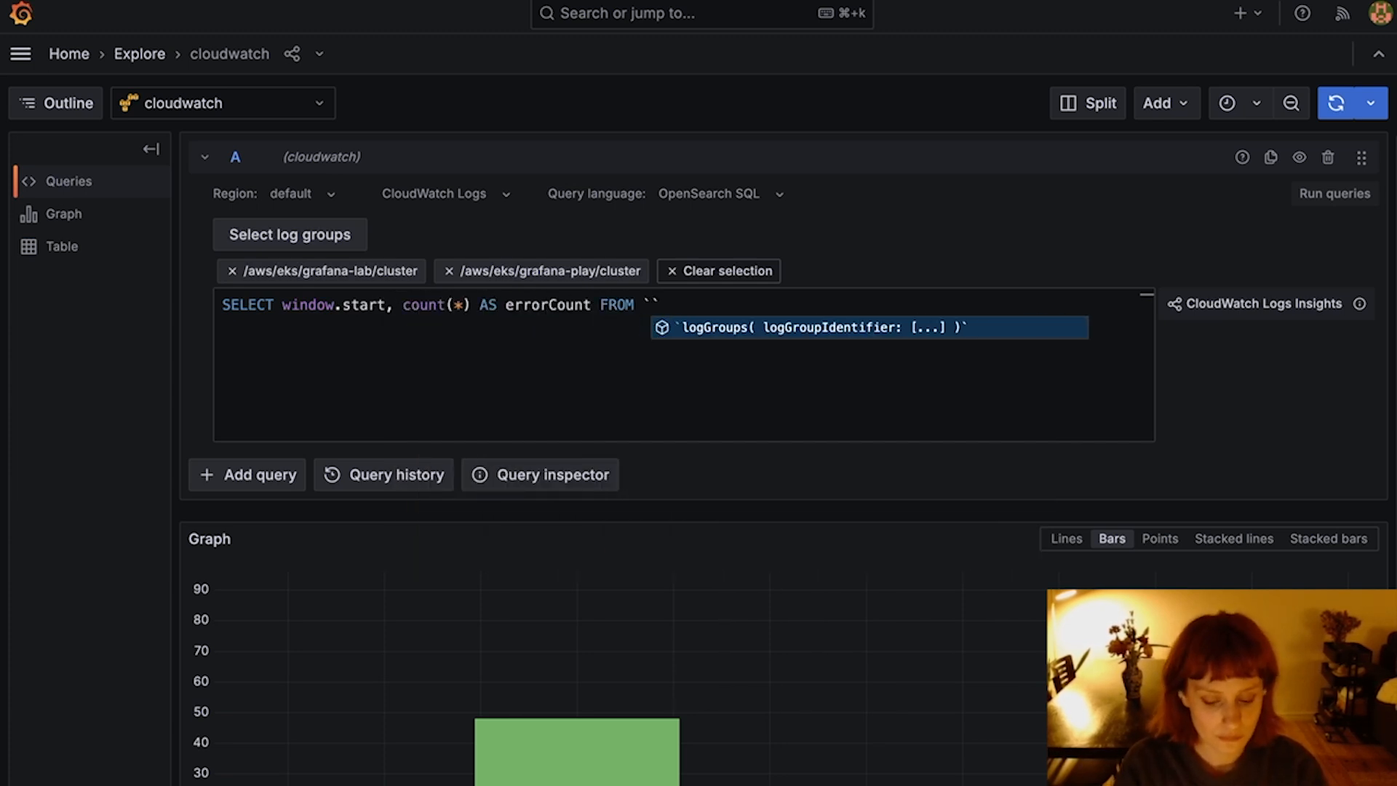
pyautogui.write('/aws/eks/grafana-lab-clust')
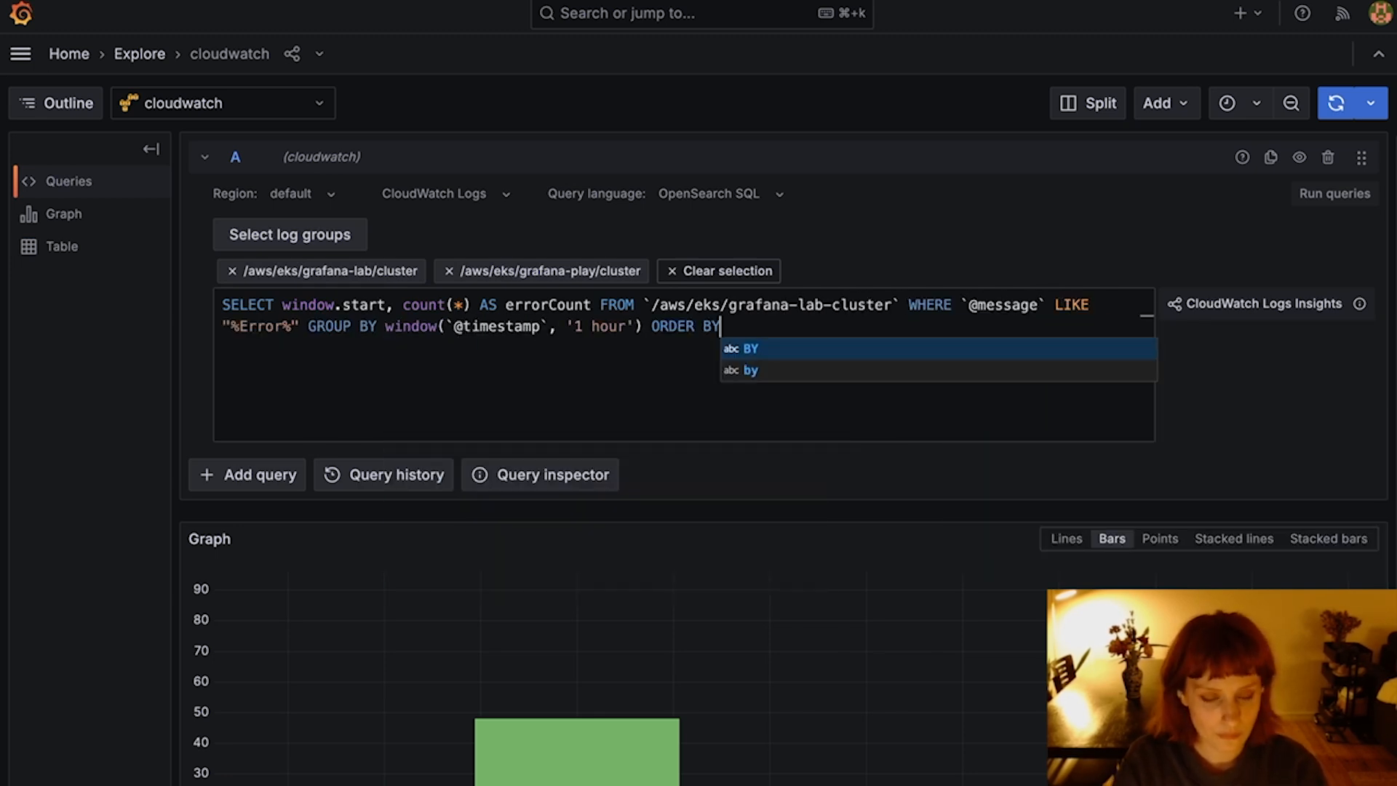
pyautogui.write('errorCount DESC')
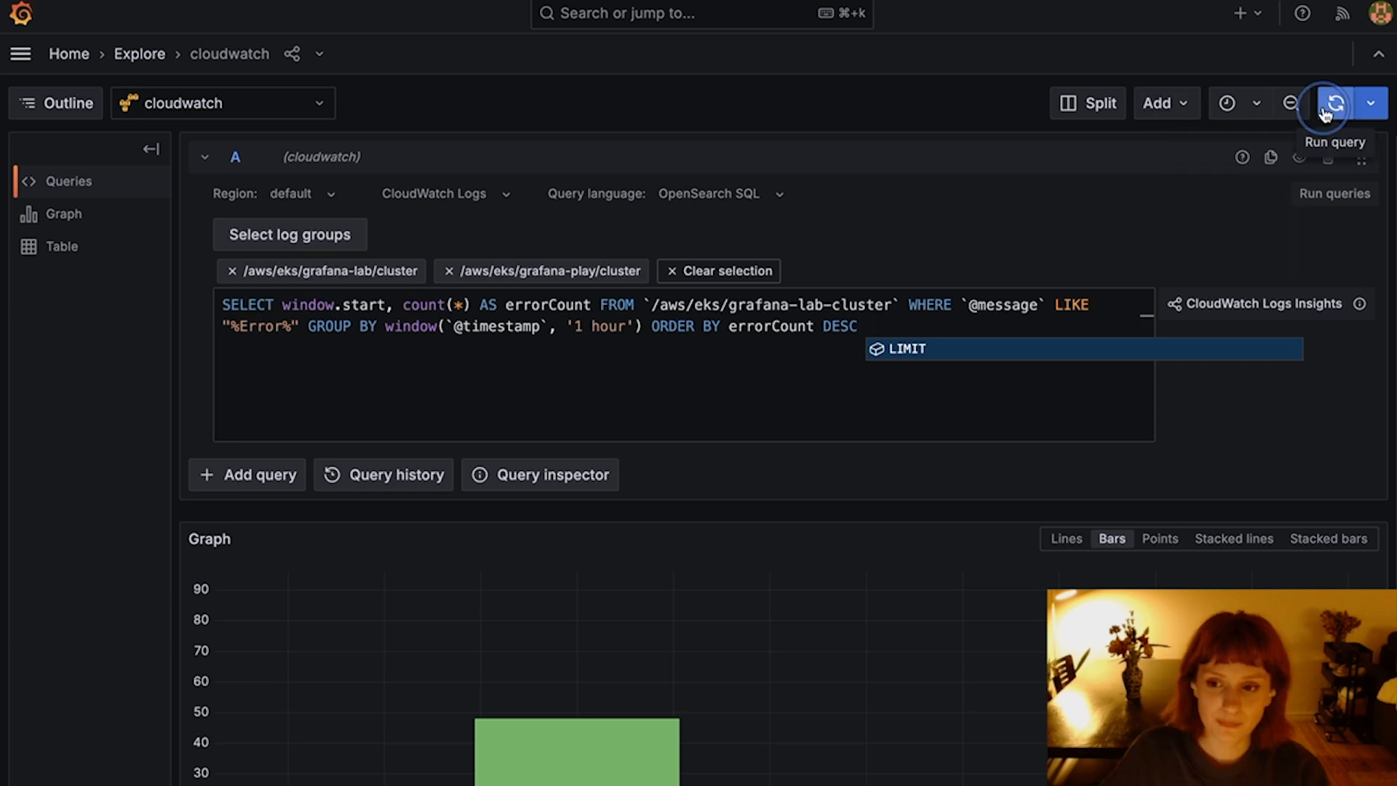
# Run the SQL query, then add 'aws/eks/grafana-play-cluster' to the FROM logGroups identifier list
pyautogui.click(1327, 104)
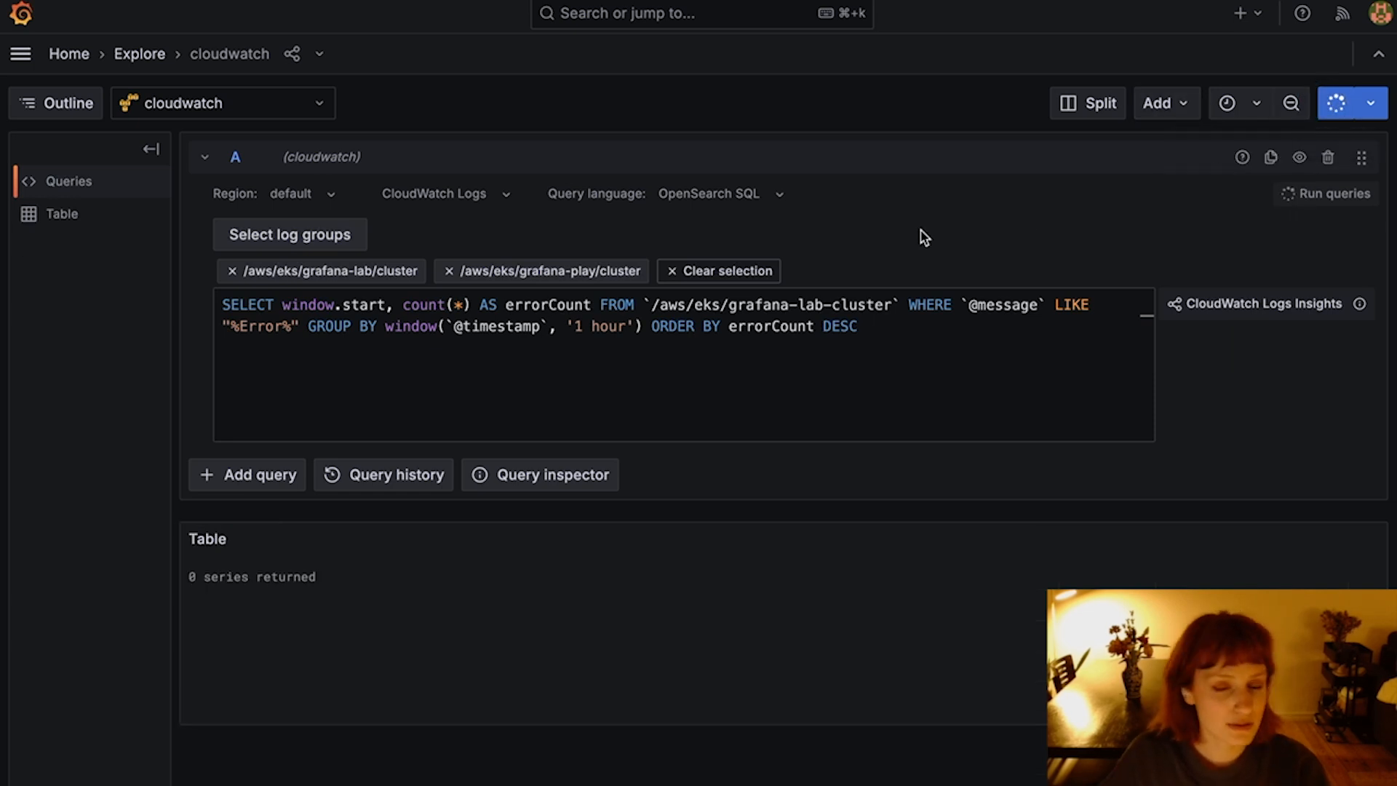
pyautogui.click(1333, 194)
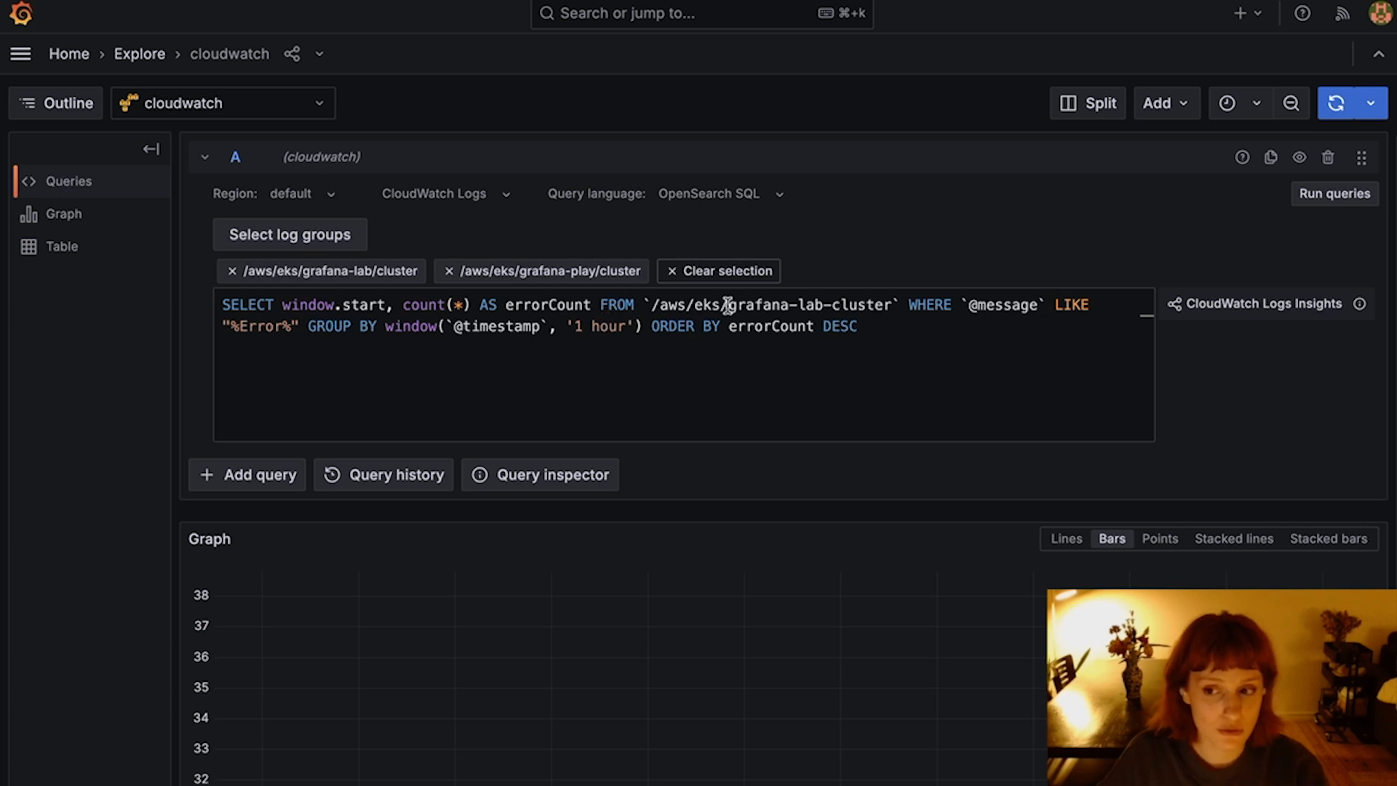
pyautogui.moveTo(850, 328)
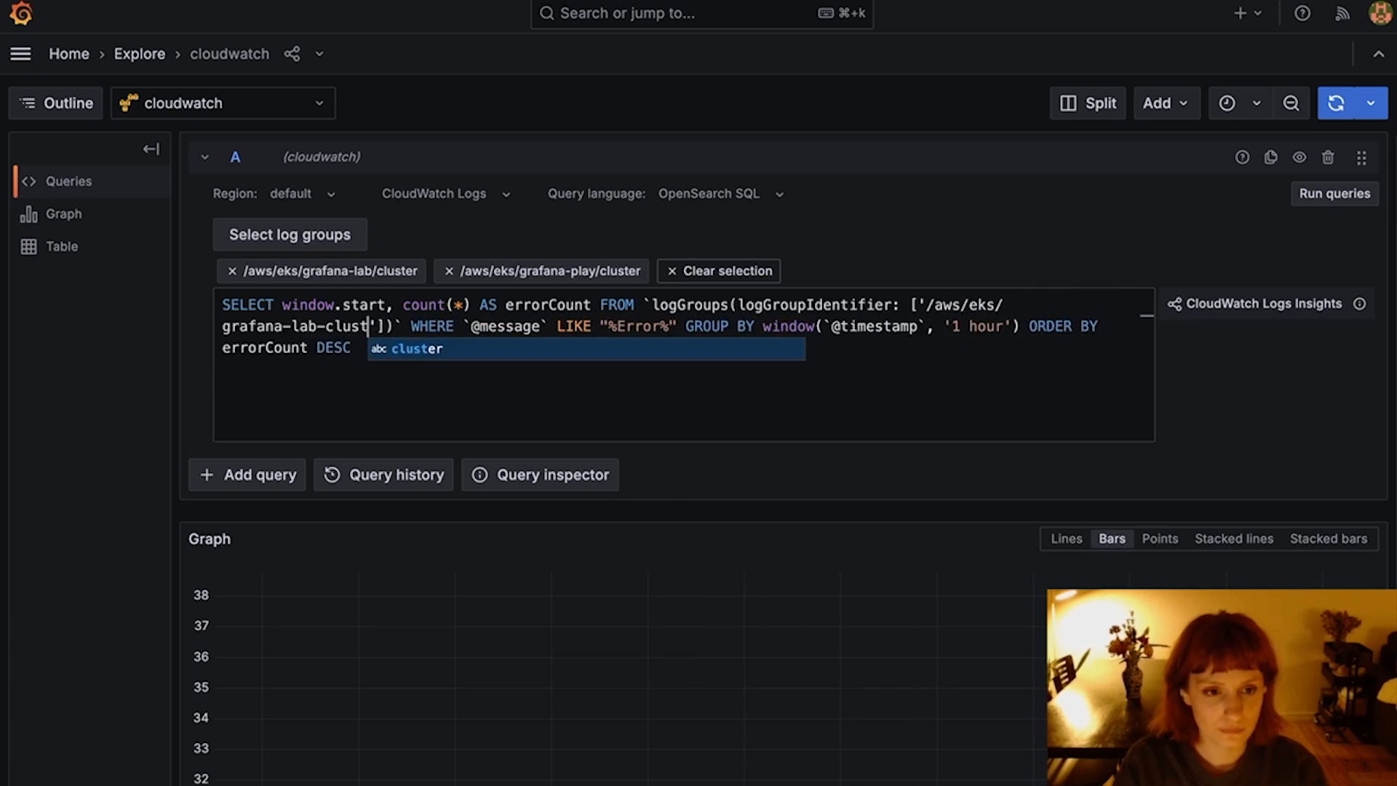
pyautogui.write("'aws/eks/grafana-play")
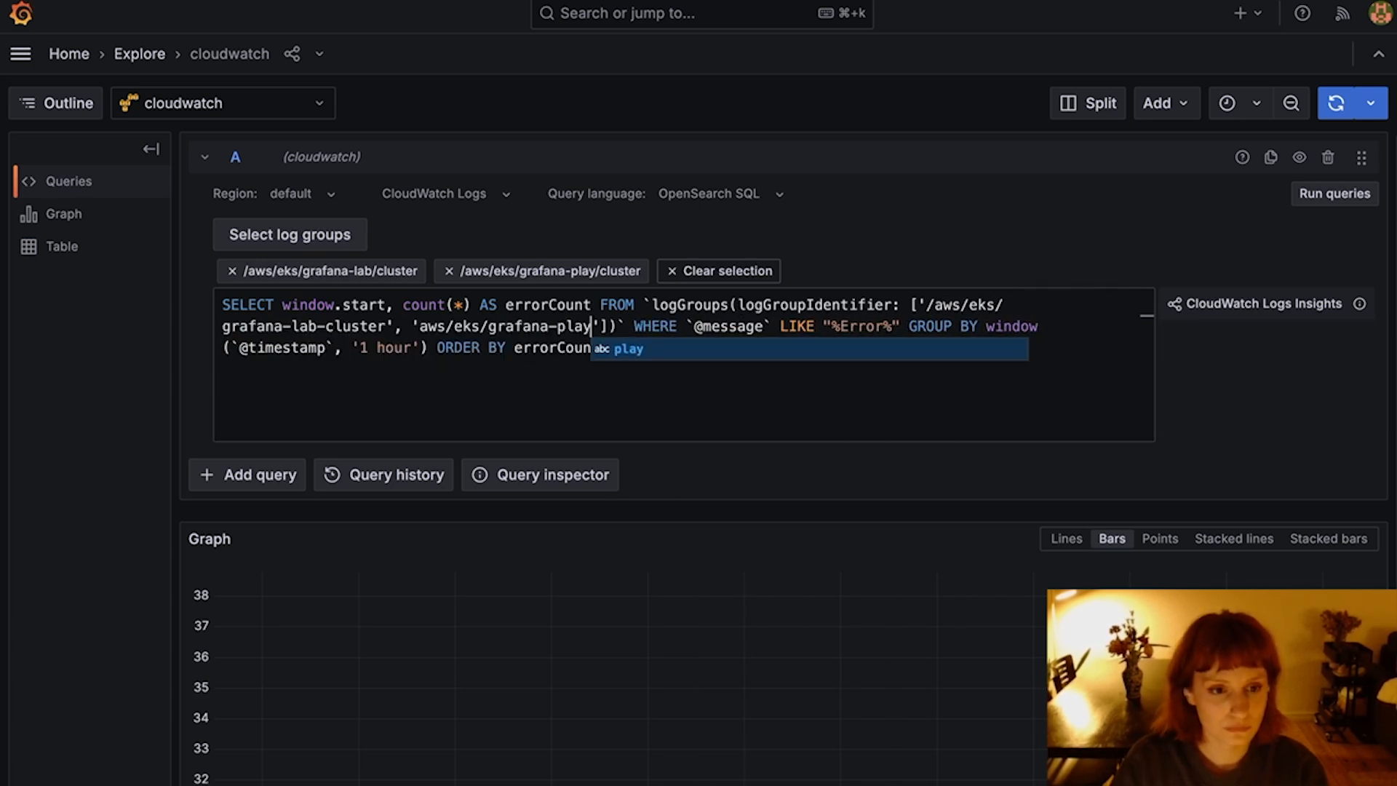
pyautogui.write("-cluster'])")
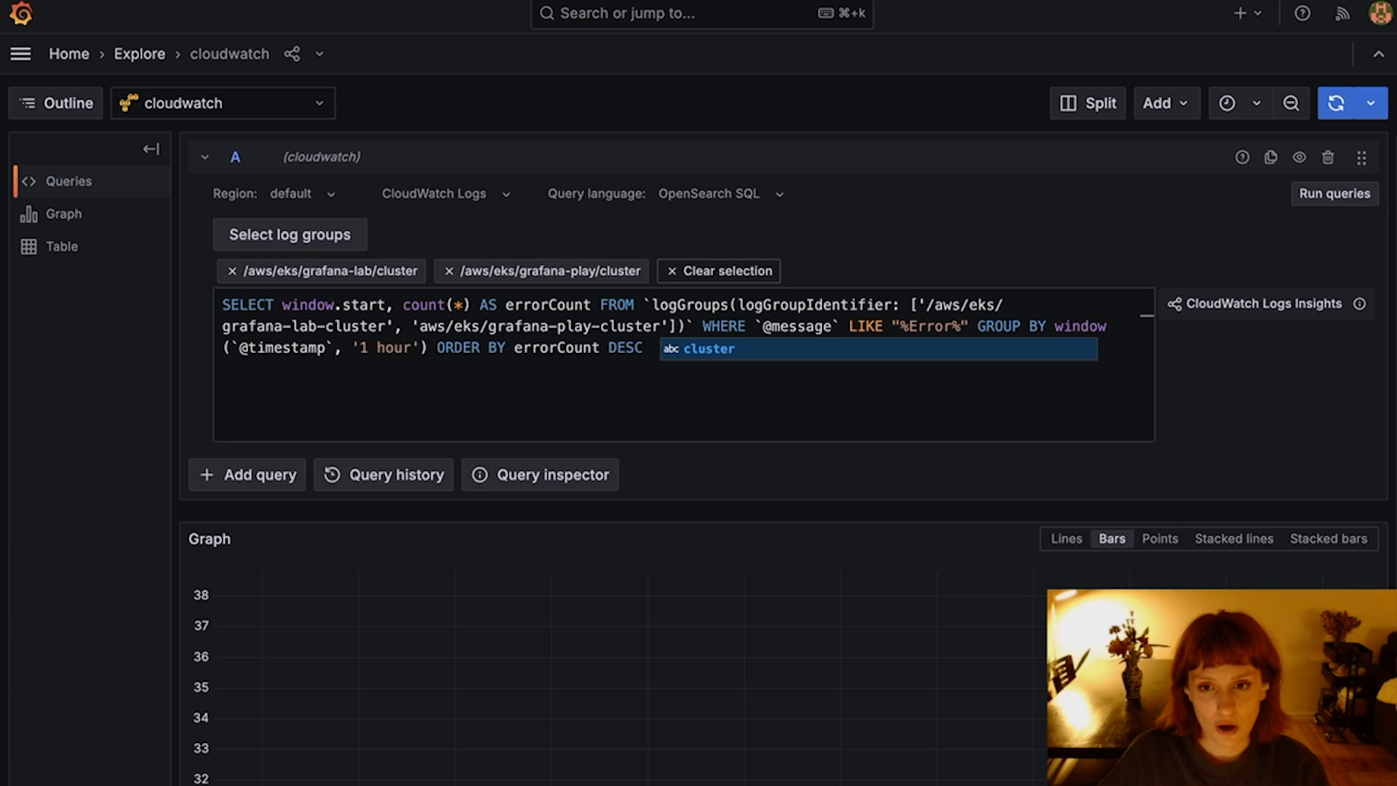
pyautogui.moveTo(1241, 157)
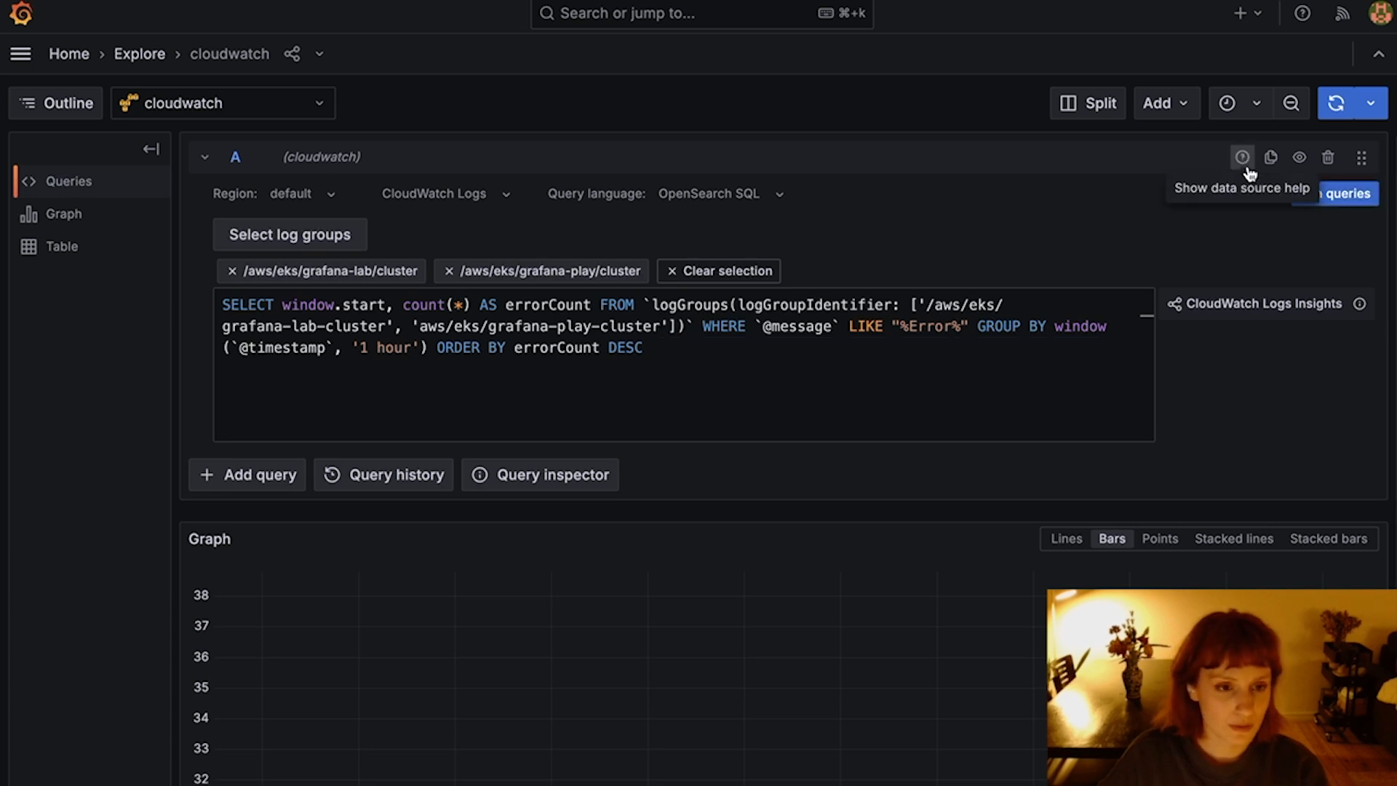
# Load the latest-25-messages sample with OpenSearch PPL and reopen the CloudWatch Logs cheat sheet
pyautogui.click(1241, 157)
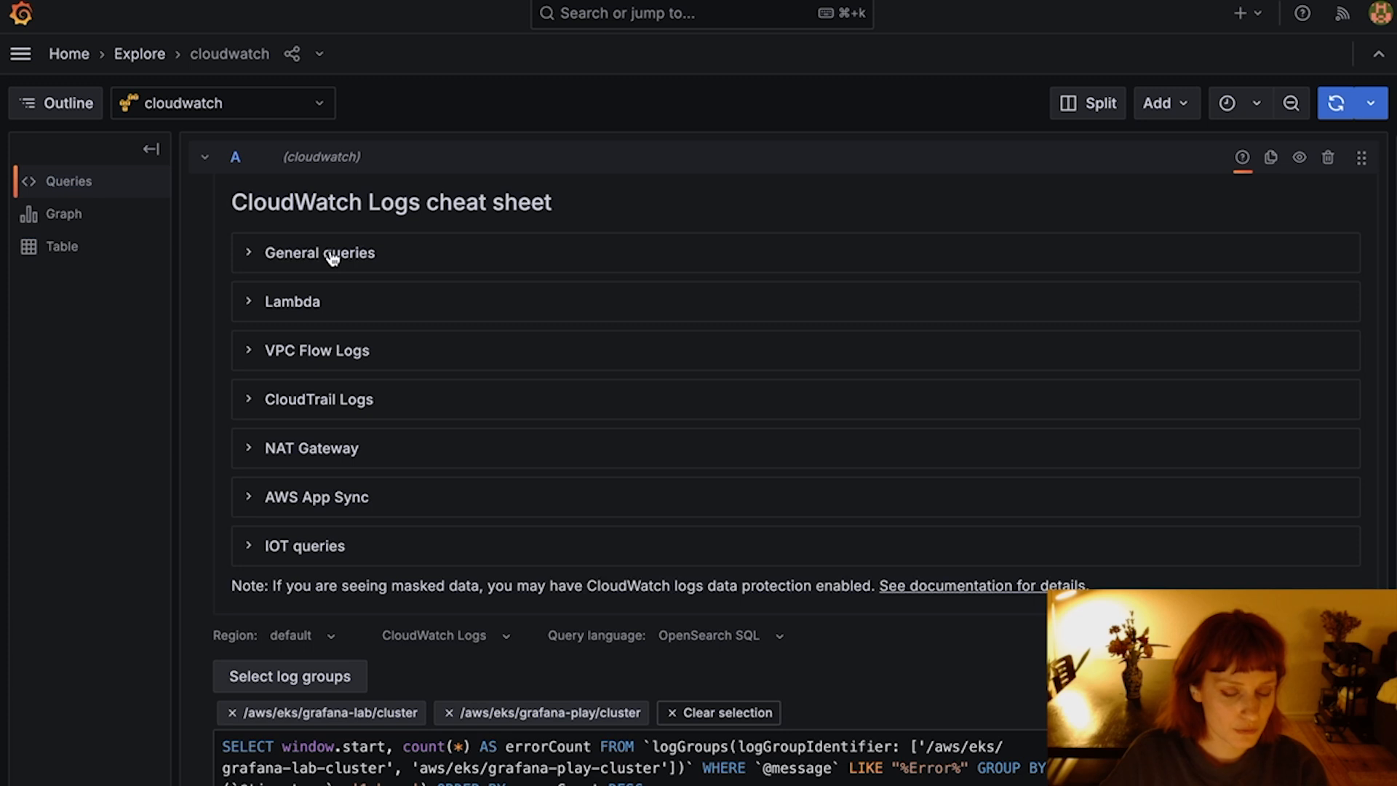
pyautogui.click(320, 253)
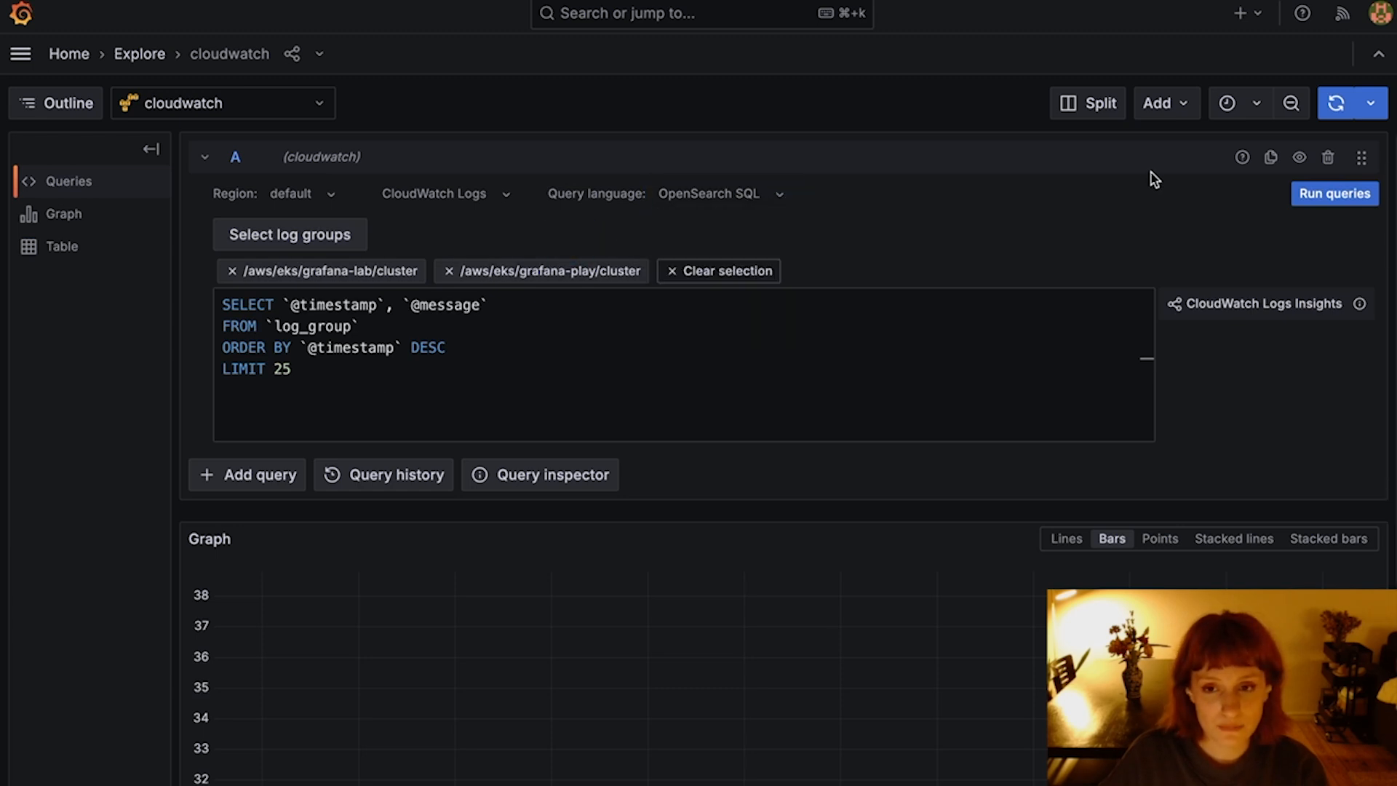
pyautogui.click(719, 194)
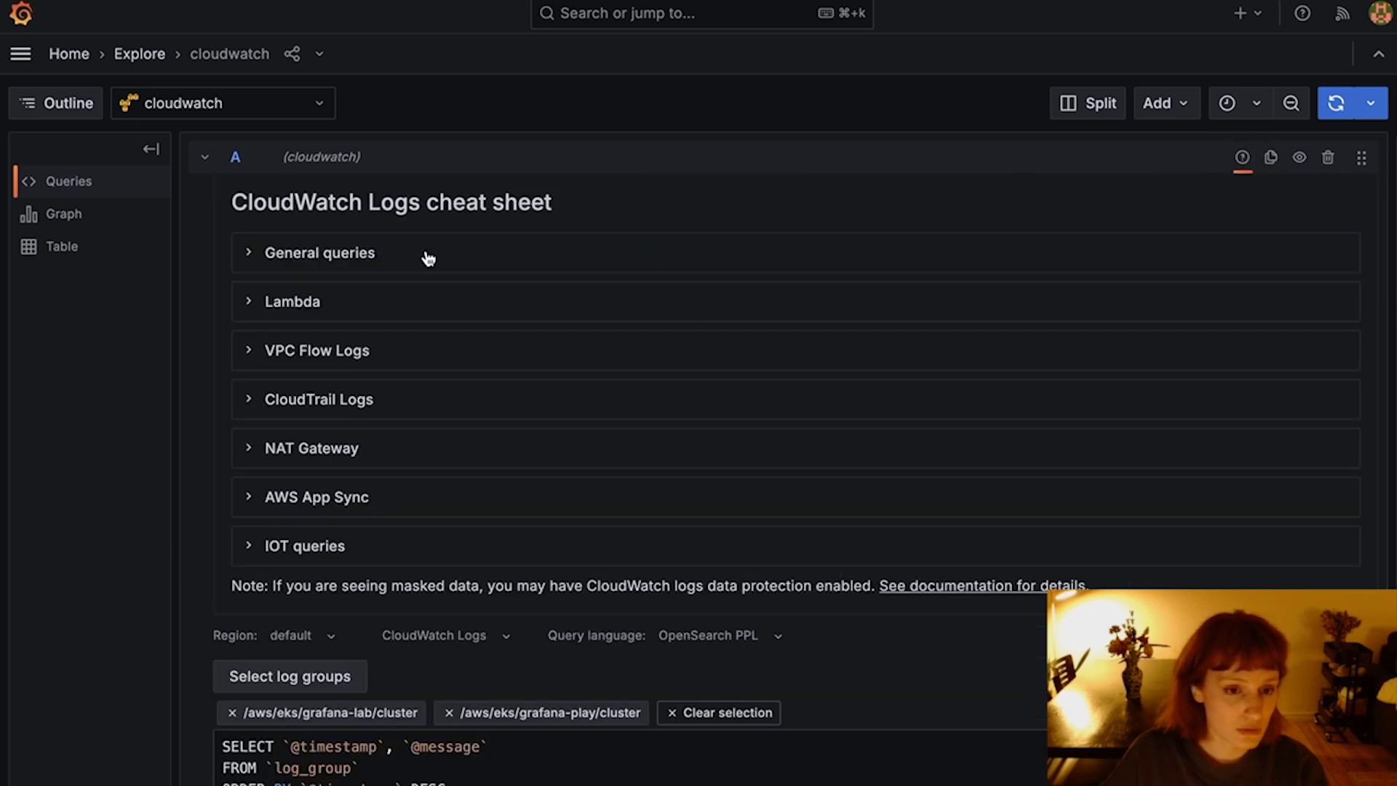
# Expand and scroll through the General queries PPL examples, then hide the cheat sheet
pyautogui.click(319, 253)
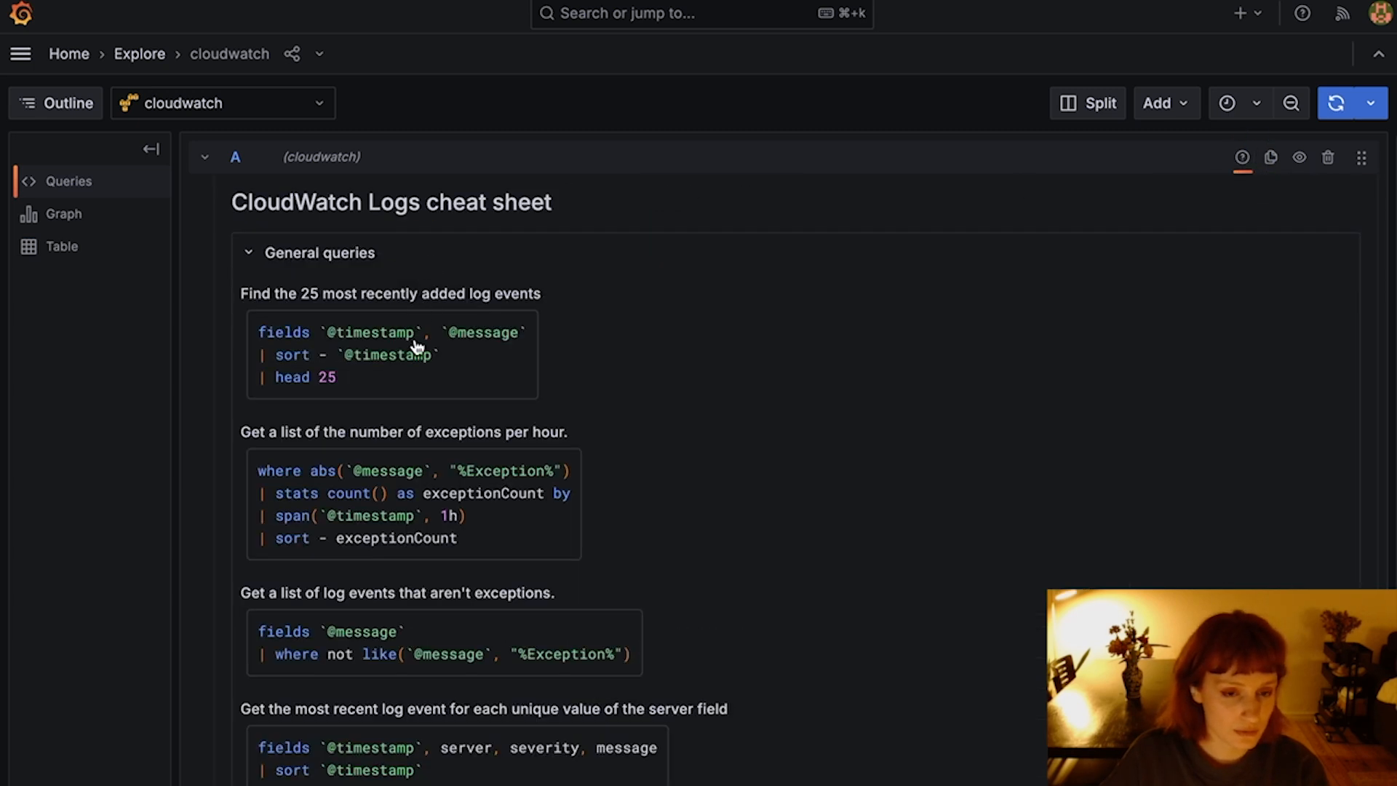
pyautogui.scroll(-3)
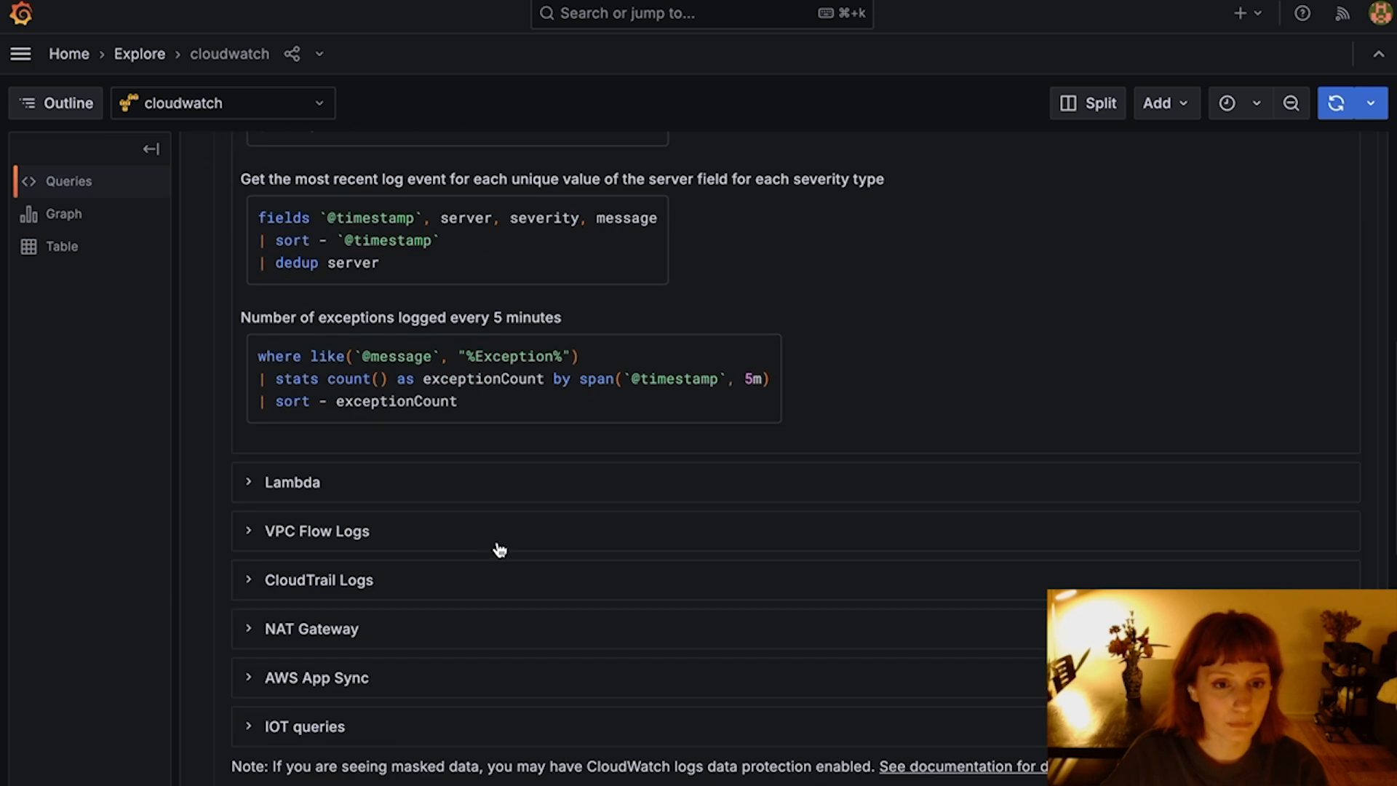
pyautogui.scroll(3)
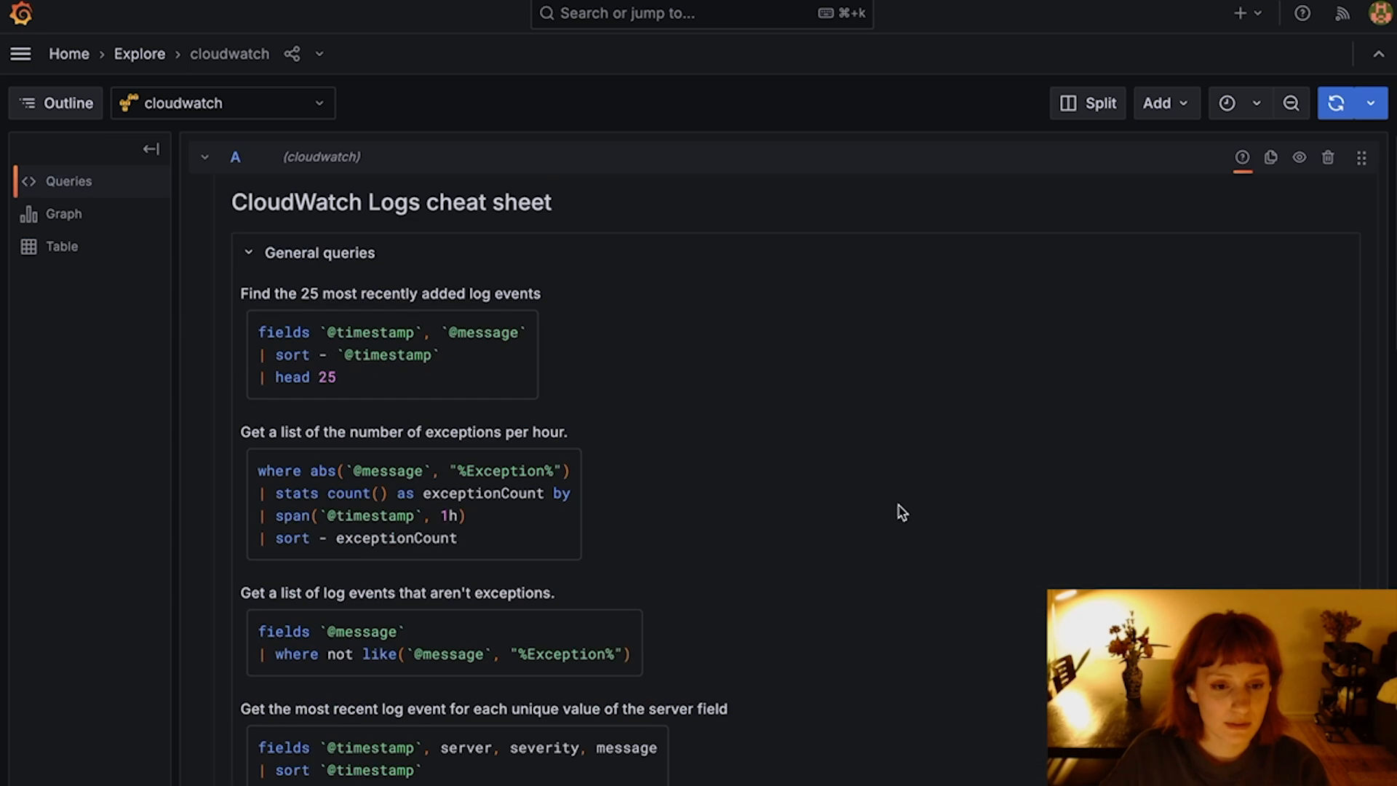
pyautogui.moveTo(997, 533)
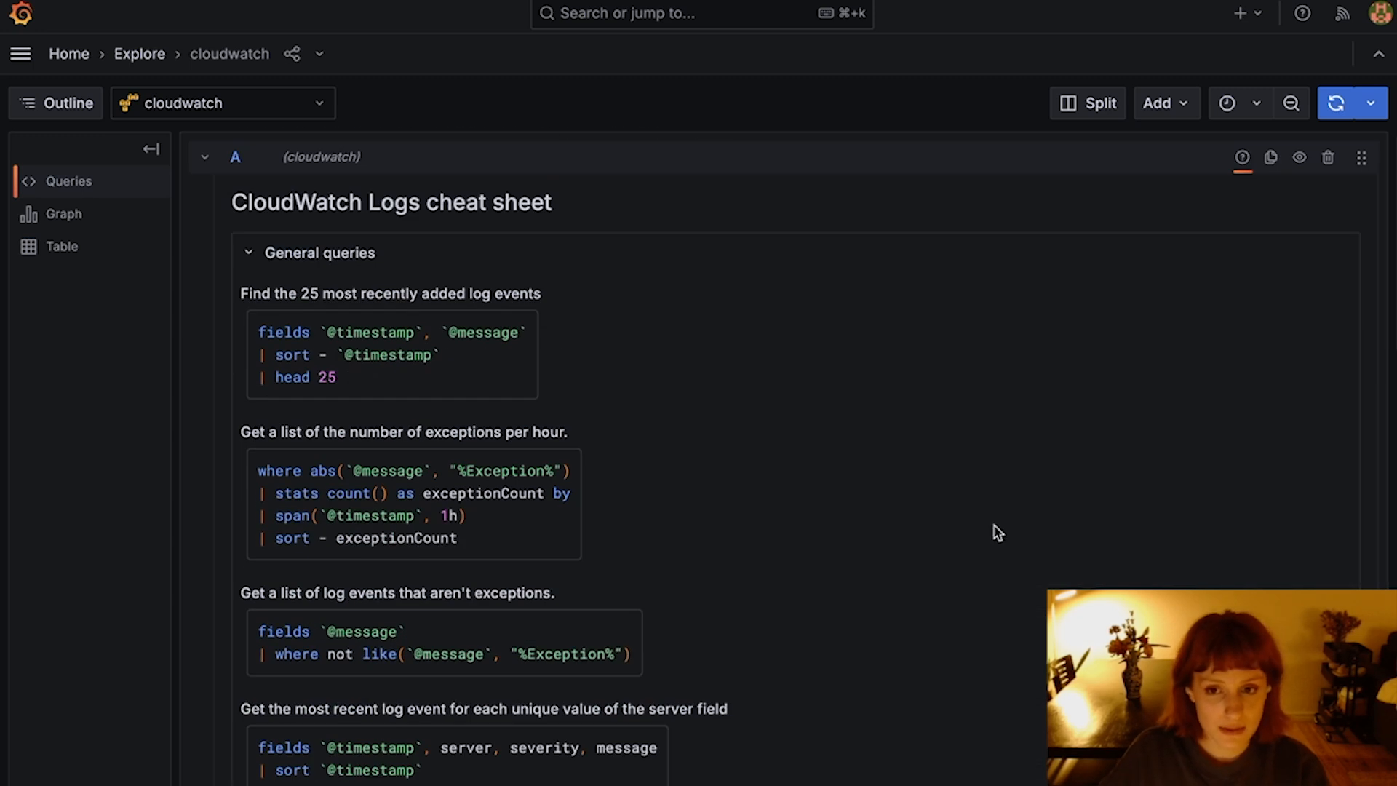
pyautogui.moveTo(1241, 158)
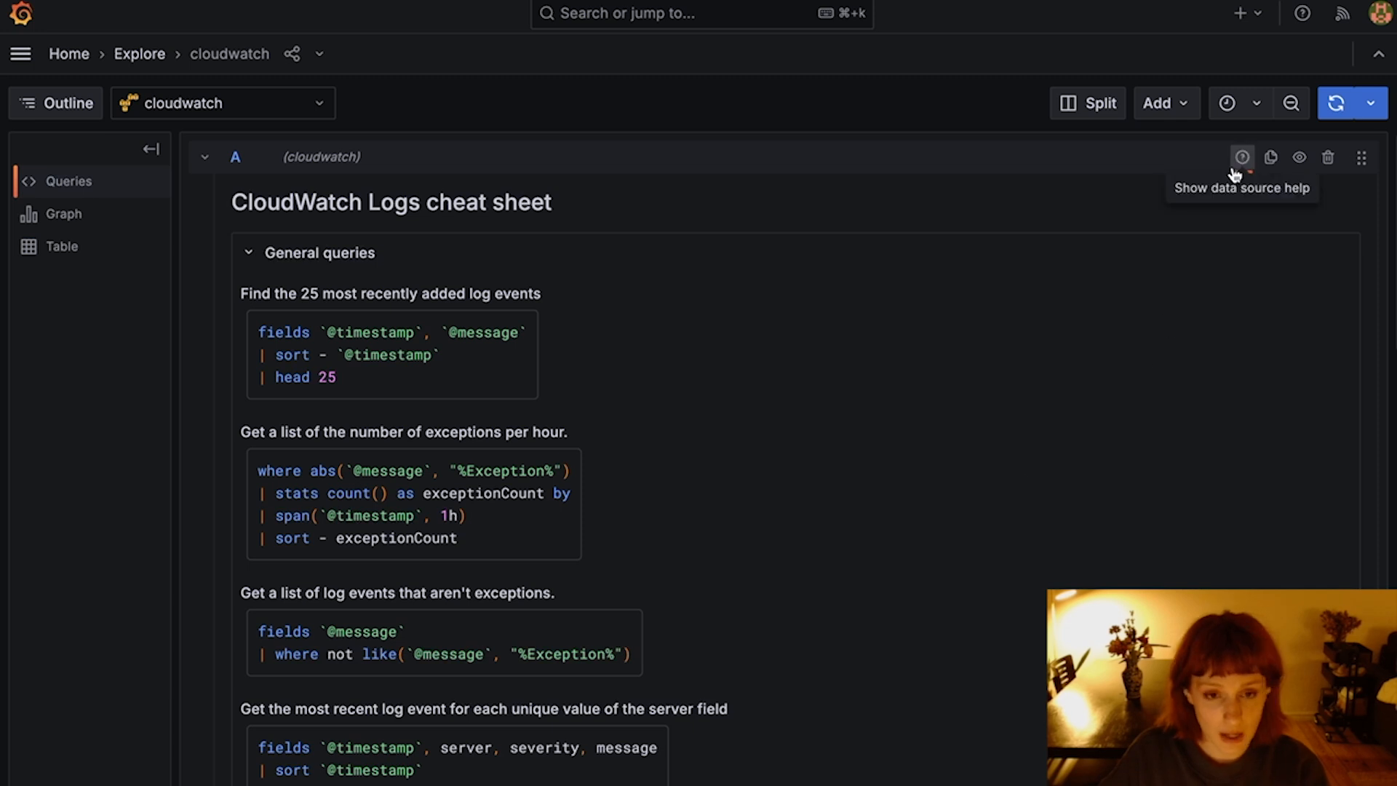
pyautogui.click(1242, 157)
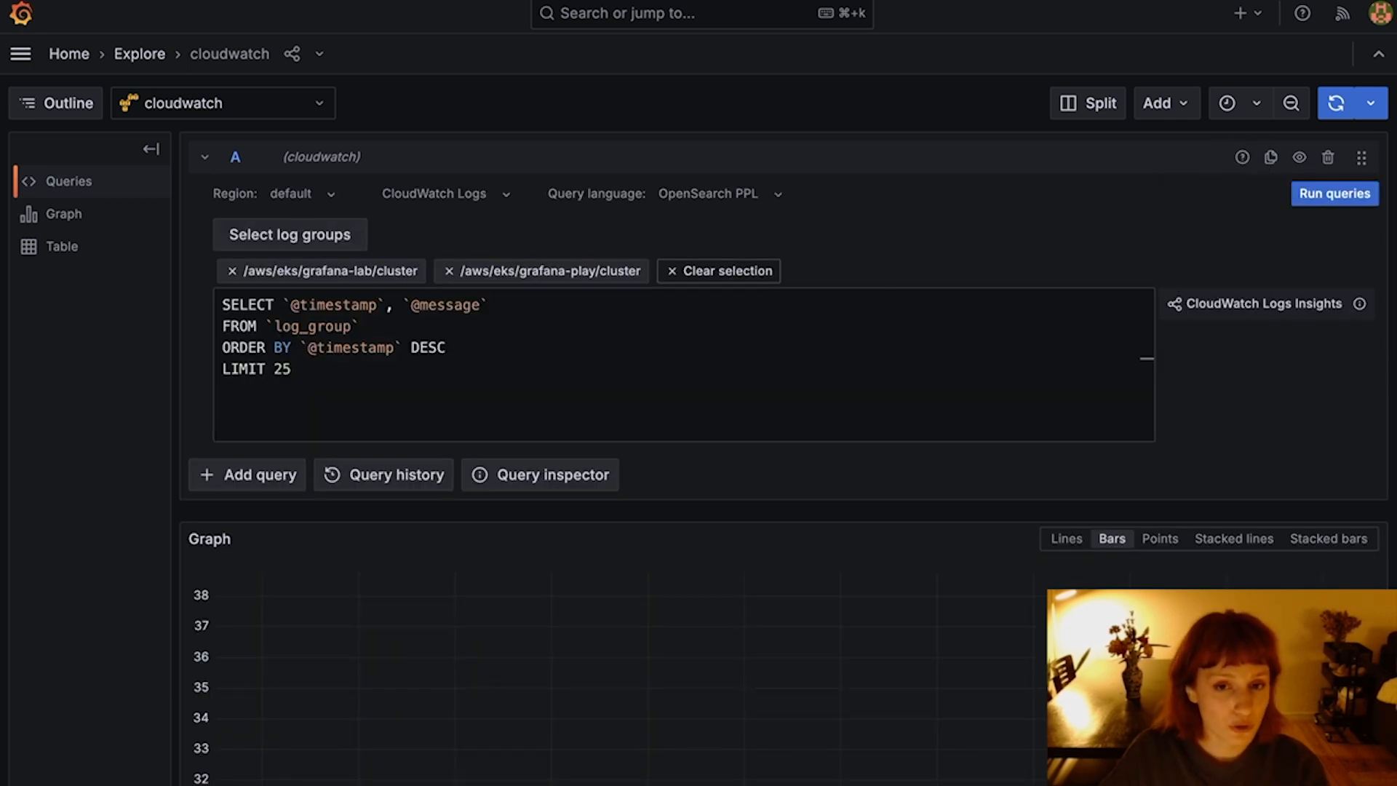
pyautogui.moveTo(862, 268)
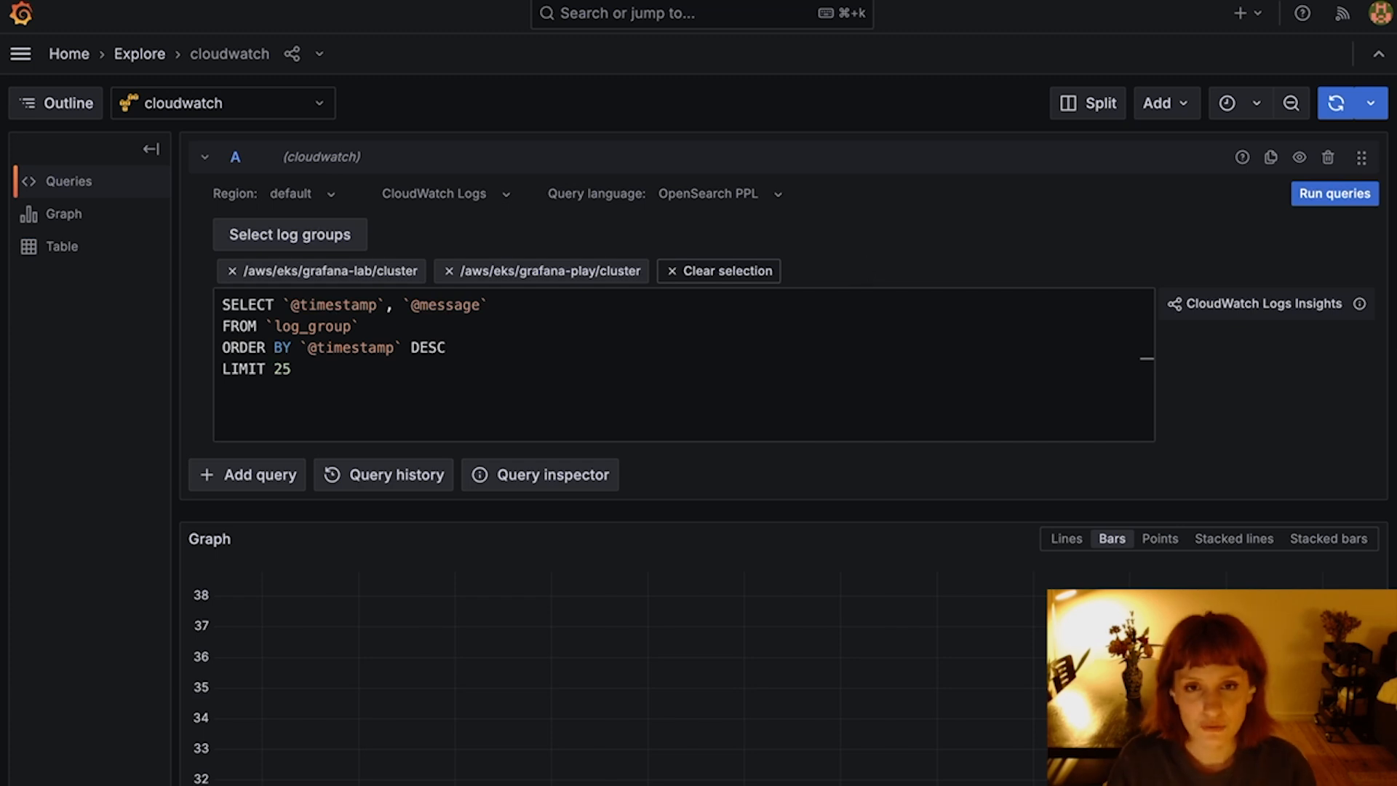
pyautogui.moveTo(975, 384)
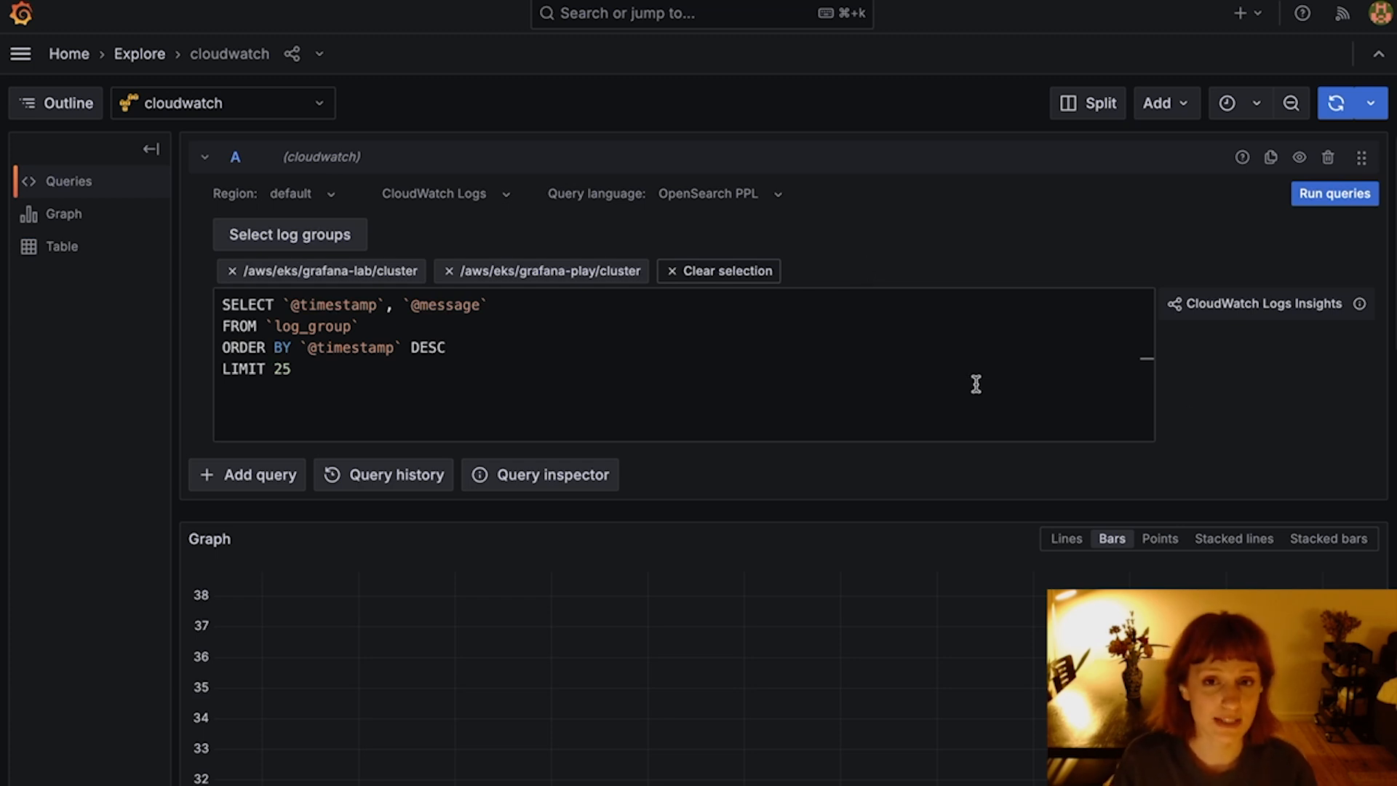